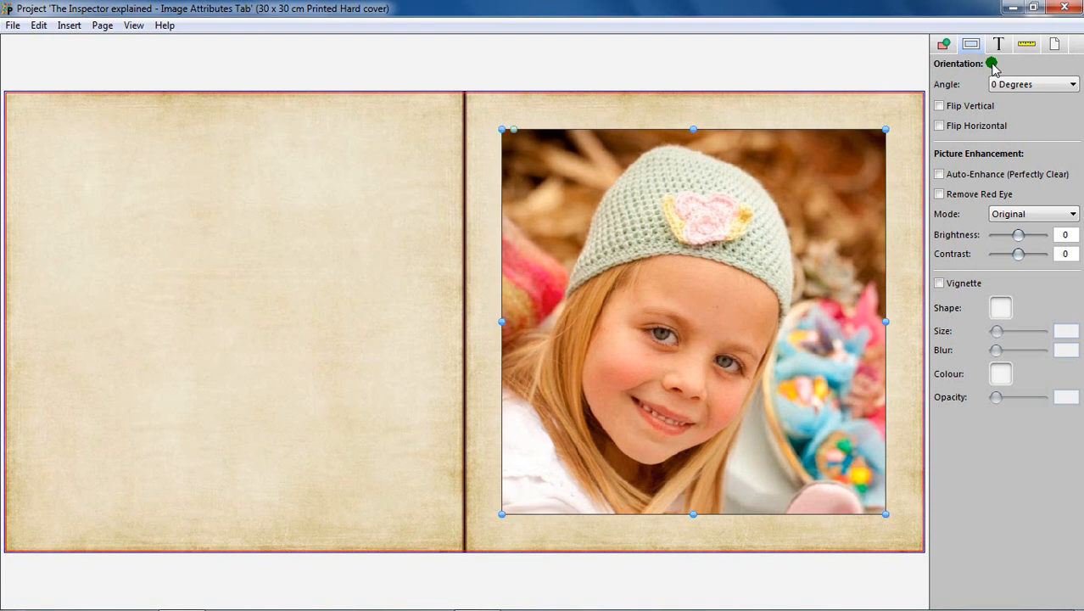
{"action": "mouse_move", "coordinate": [1029, 202]}
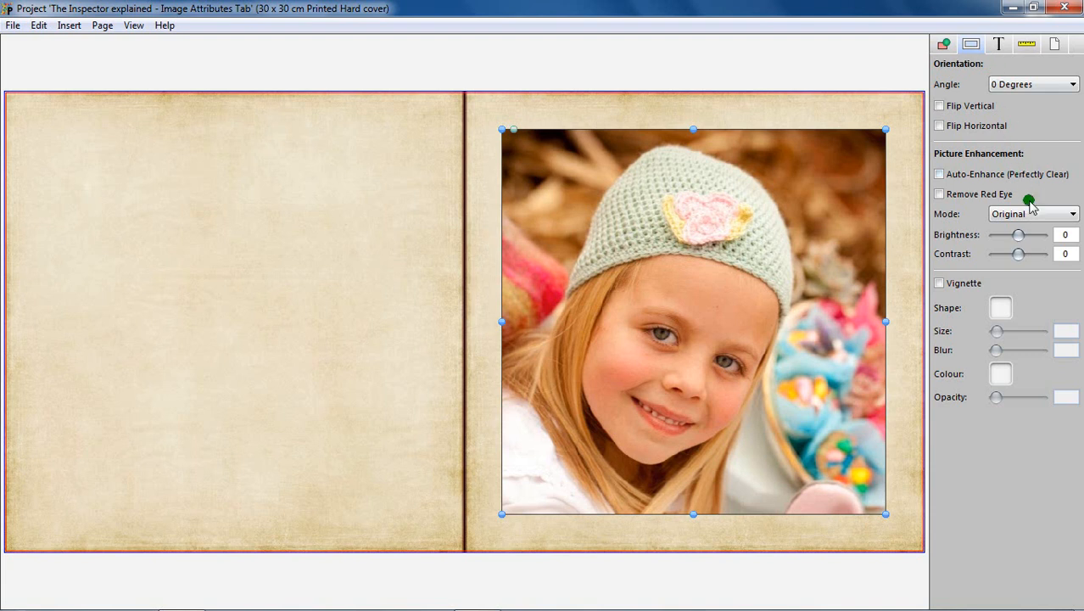
Preview a sepia tone, restore the original colours, then rotate the portrait 90 degrees
{"action": "left_click", "coordinate": [1033, 212]}
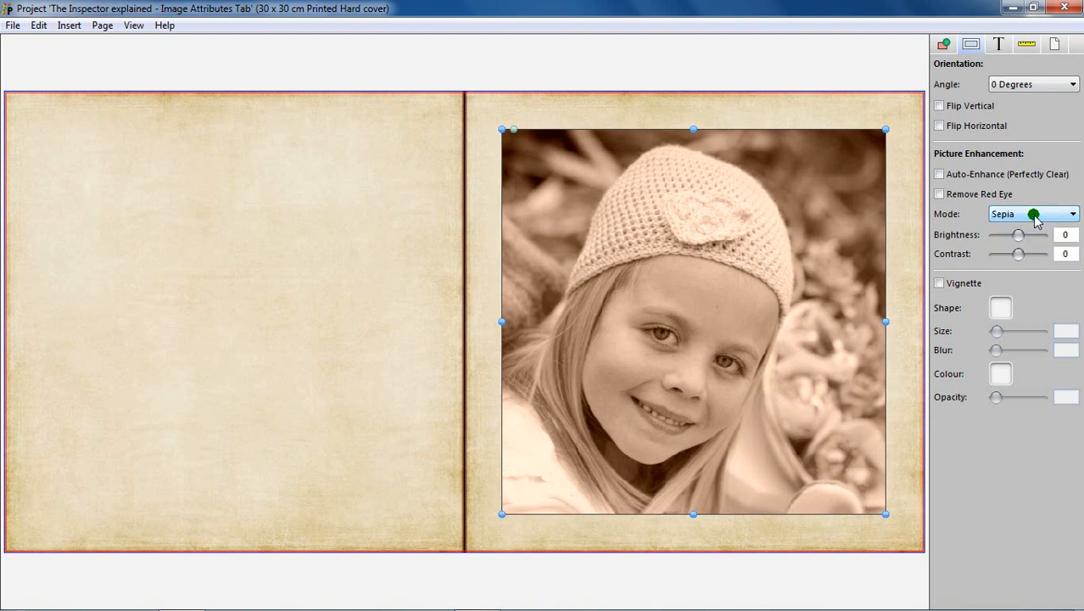
{"action": "left_click", "coordinate": [1027, 213]}
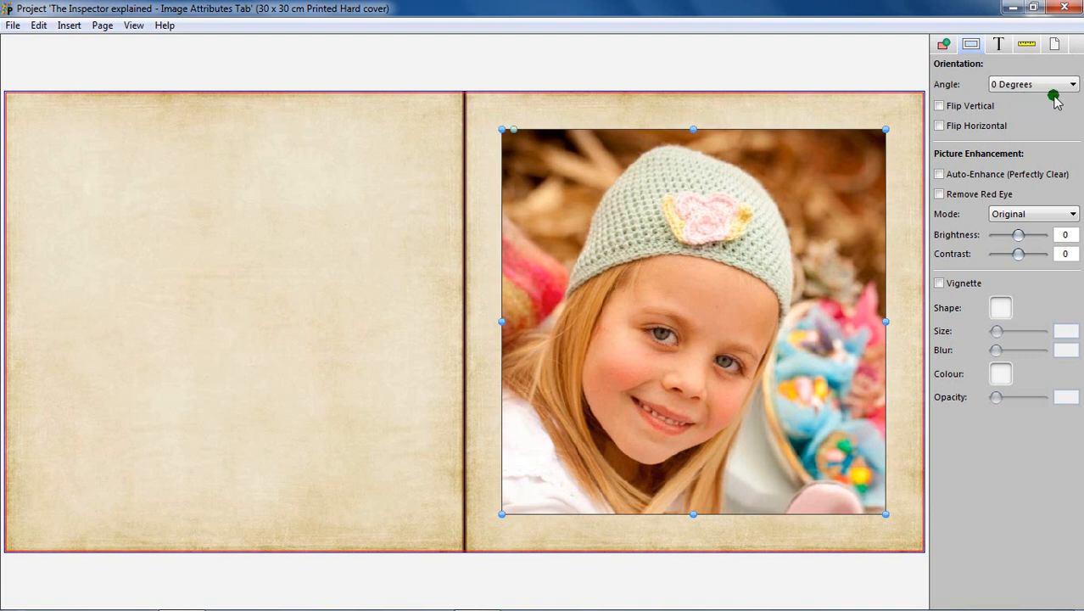
{"action": "left_click", "coordinate": [1073, 84]}
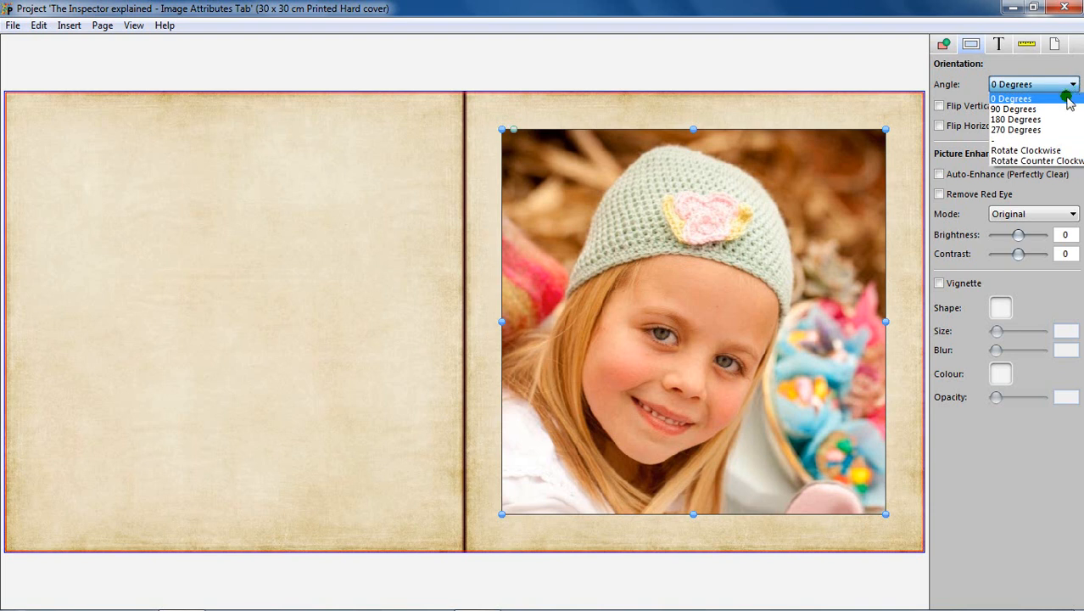
{"action": "left_click", "coordinate": [1013, 109]}
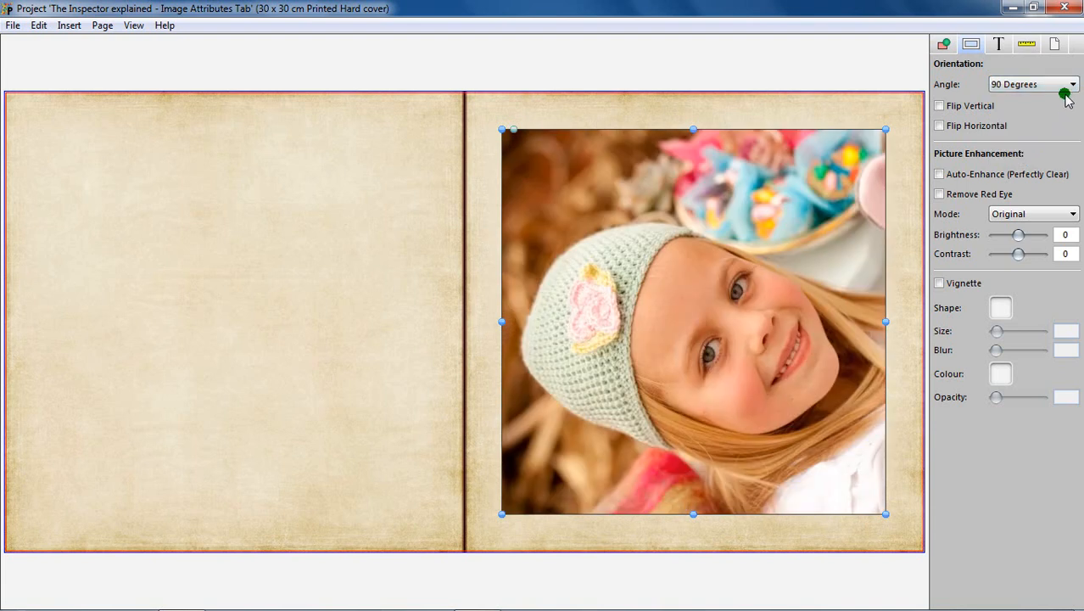
Rotate the portrait to 270 degrees, then return it to no rotation
{"action": "left_click", "coordinate": [1070, 83]}
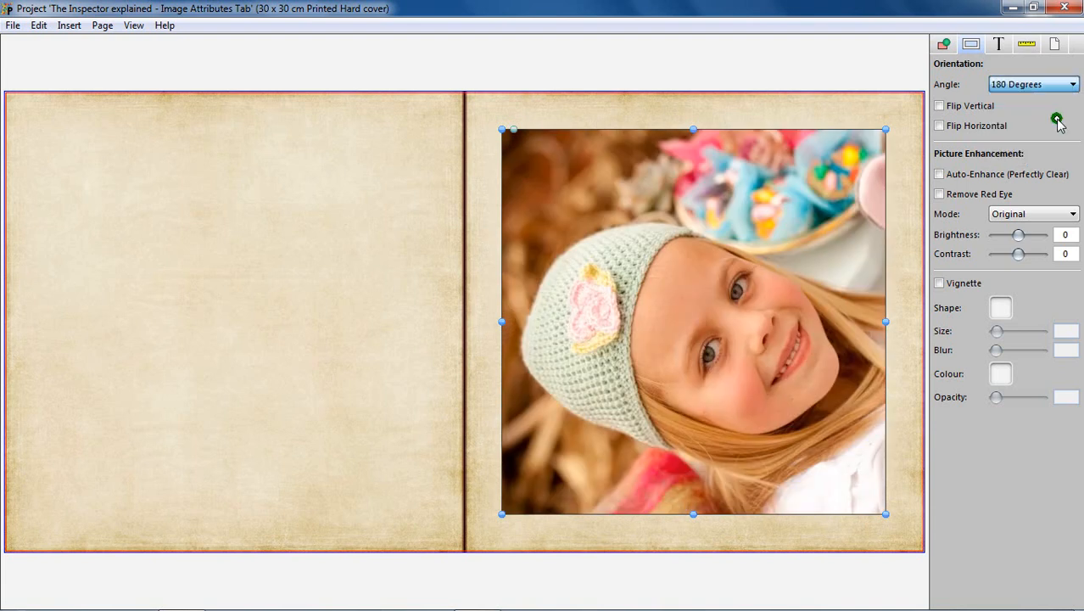
{"action": "left_click", "coordinate": [1073, 83]}
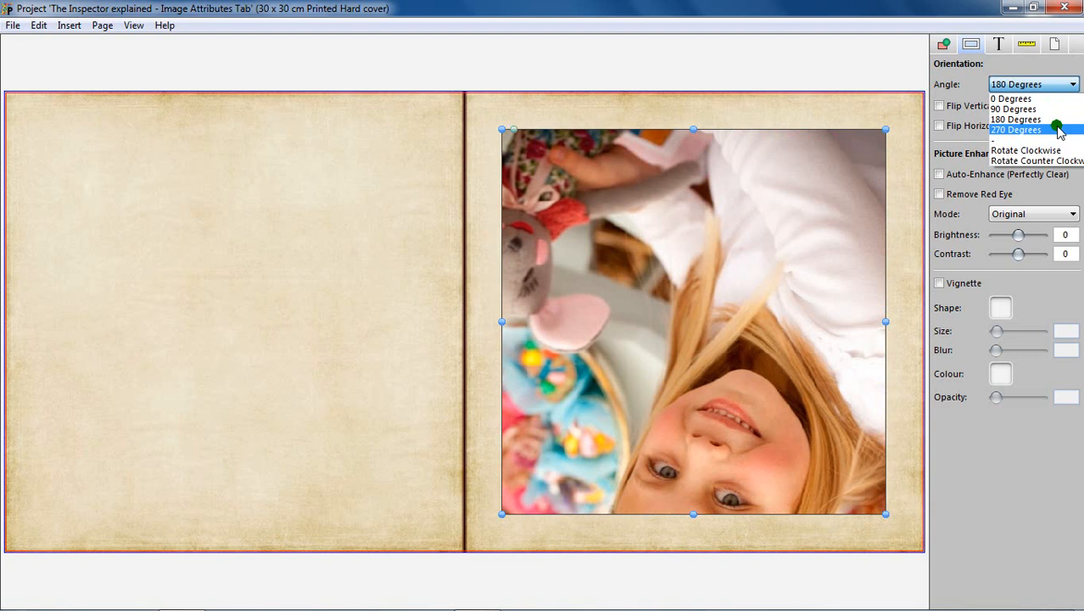
{"action": "left_click", "coordinate": [1016, 130]}
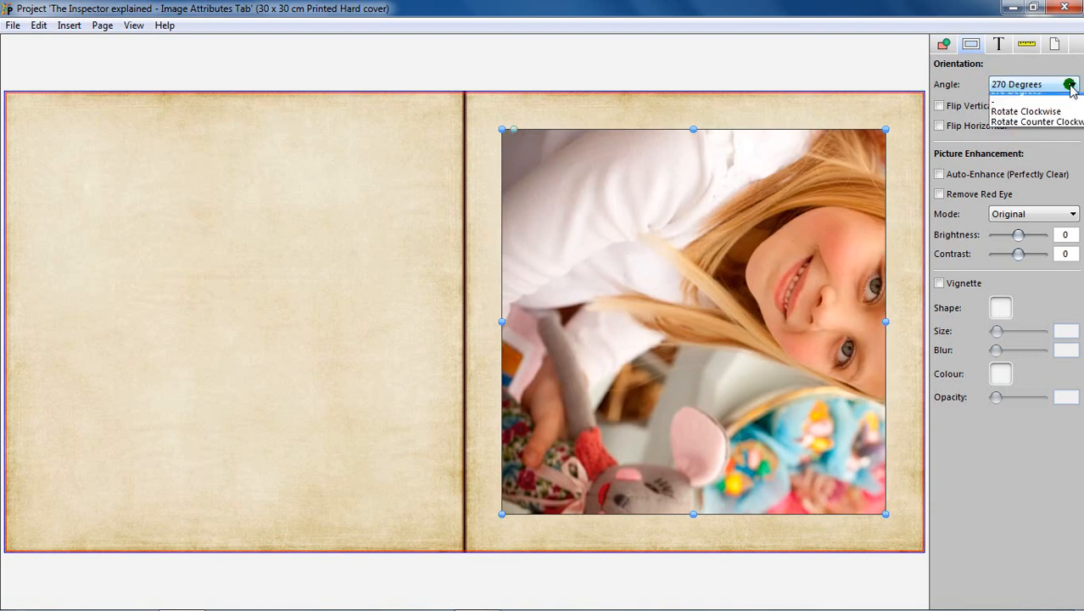
{"action": "left_click", "coordinate": [1036, 121]}
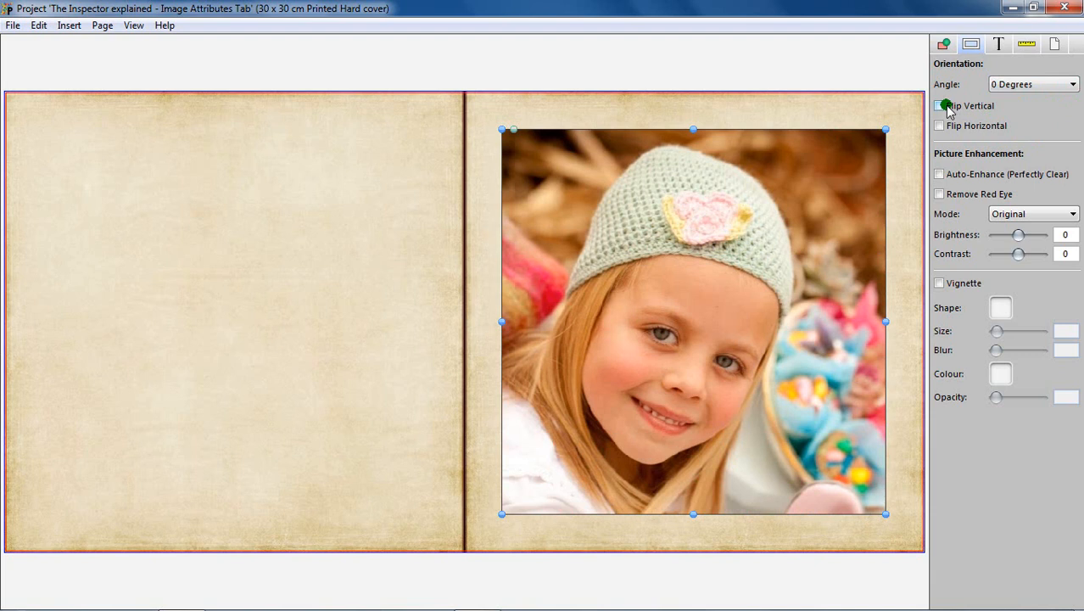
{"action": "left_click", "coordinate": [939, 105]}
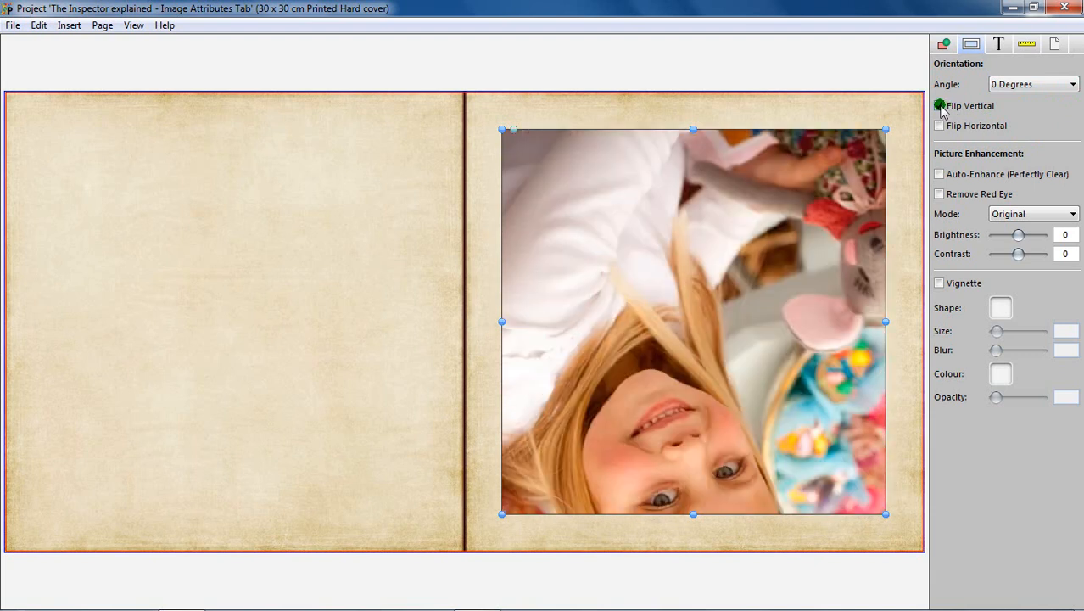
{"action": "left_click", "coordinate": [939, 105]}
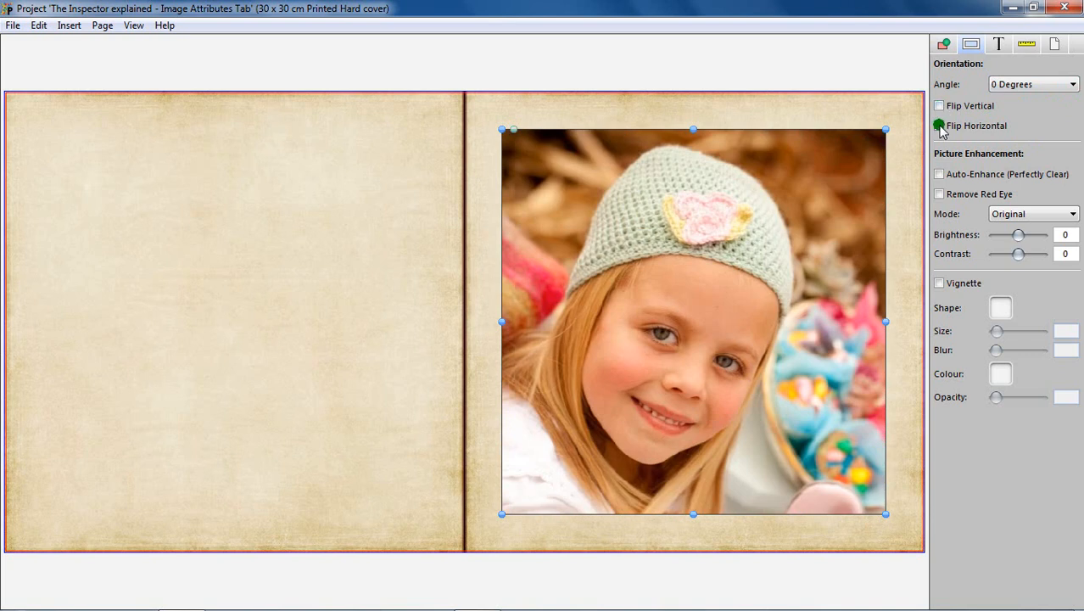
{"action": "left_click", "coordinate": [939, 126]}
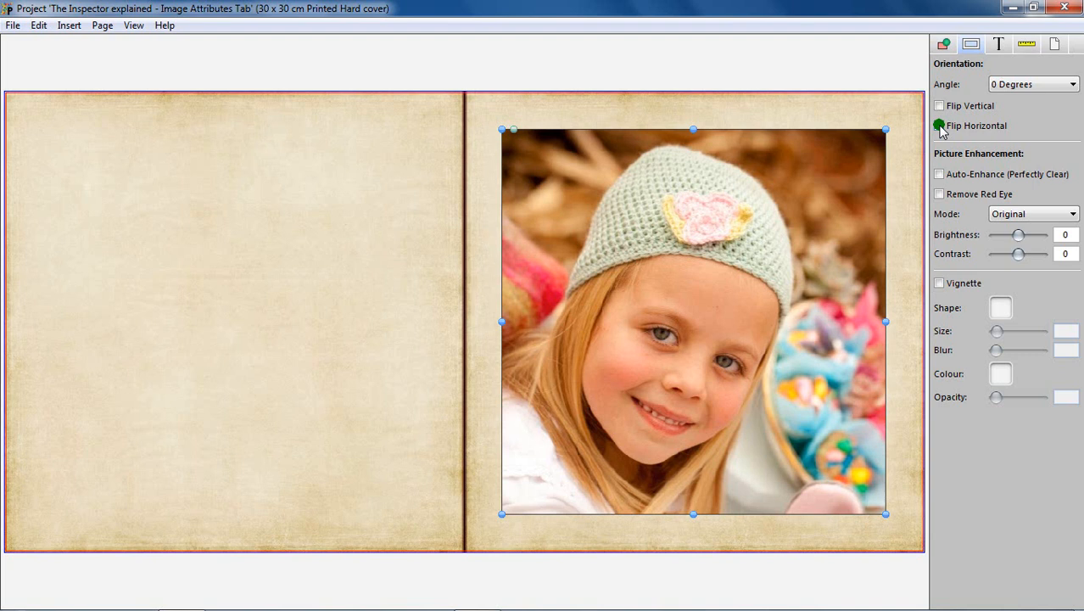
{"action": "left_click", "coordinate": [939, 126]}
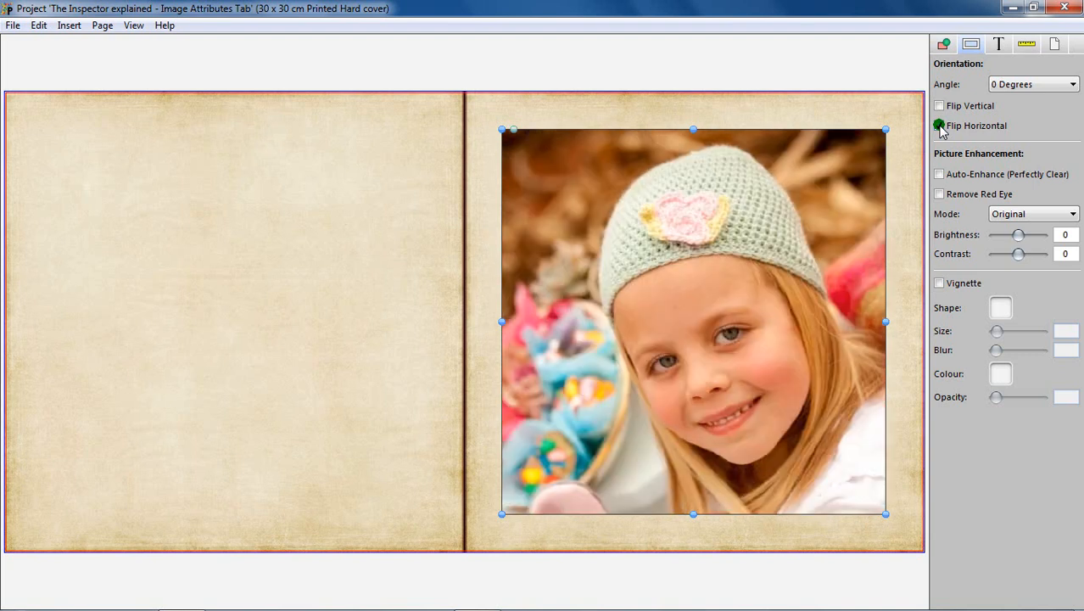
{"action": "left_click", "coordinate": [939, 125]}
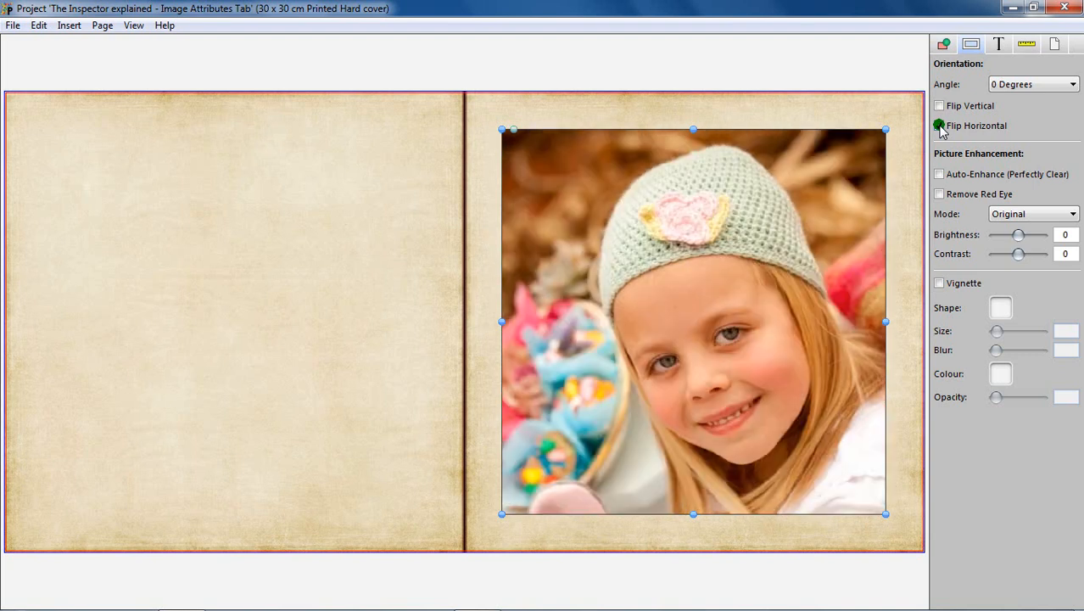
{"action": "left_click", "coordinate": [939, 126]}
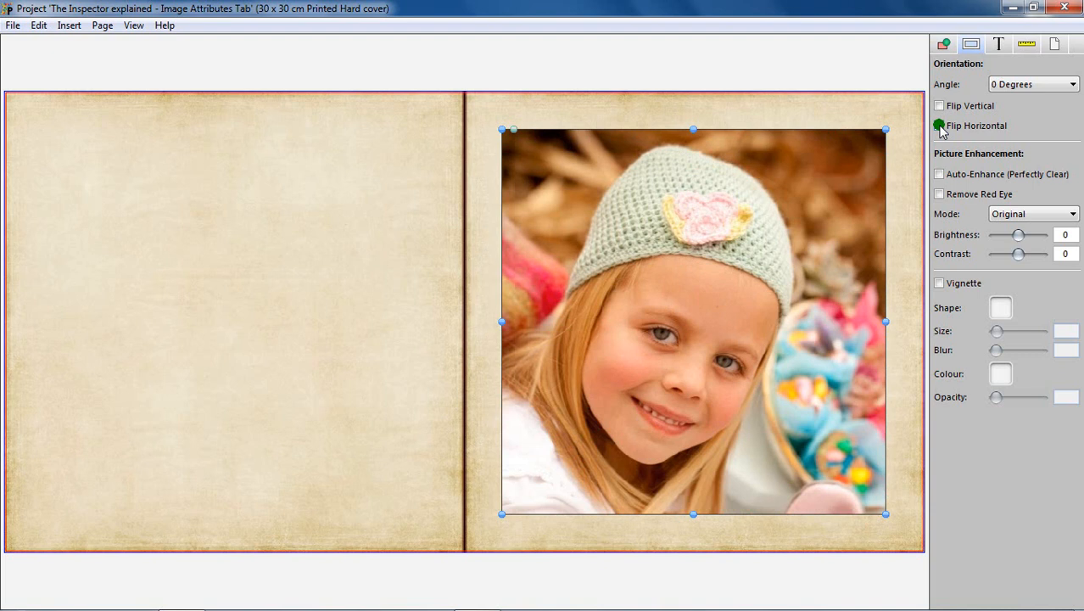
Turn on Auto-Enhance (Perfectly Clear) and Remove Red Eye for the portrait
{"action": "left_click", "coordinate": [939, 174]}
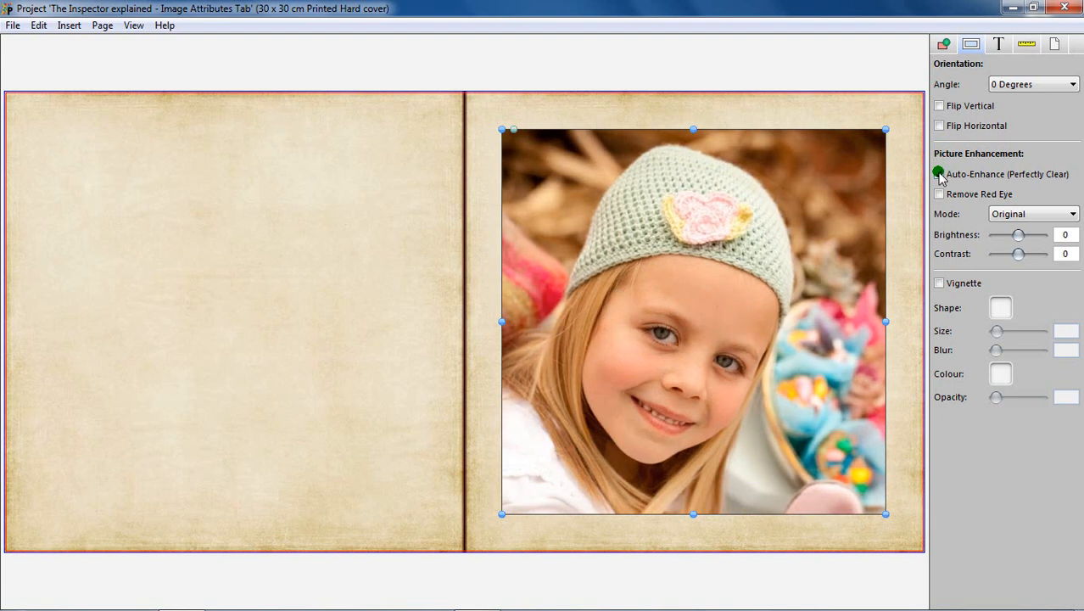
{"action": "left_click", "coordinate": [938, 174]}
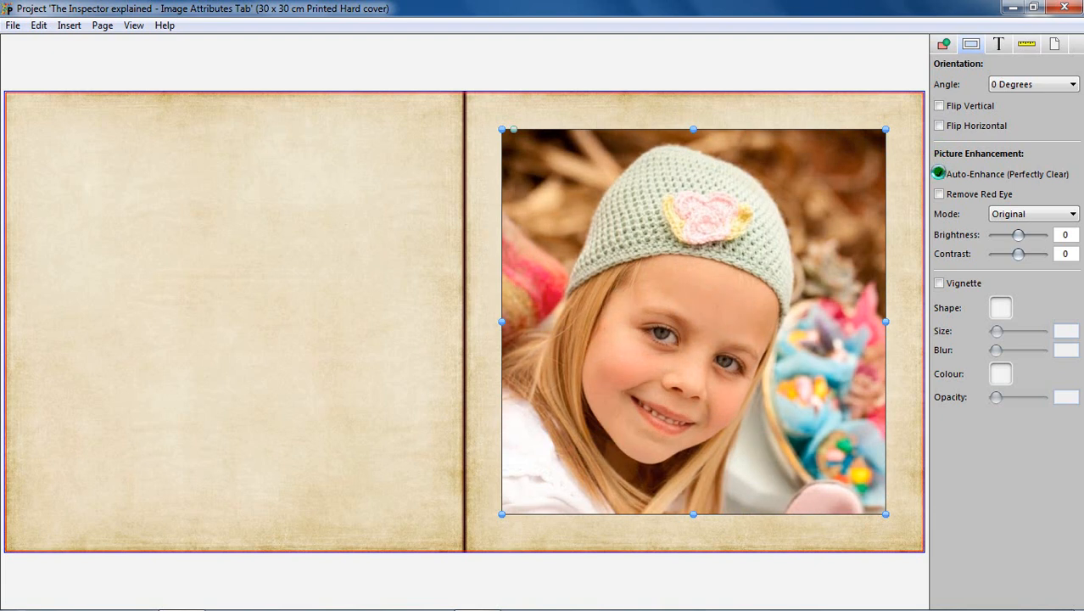
{"action": "left_click", "coordinate": [938, 174]}
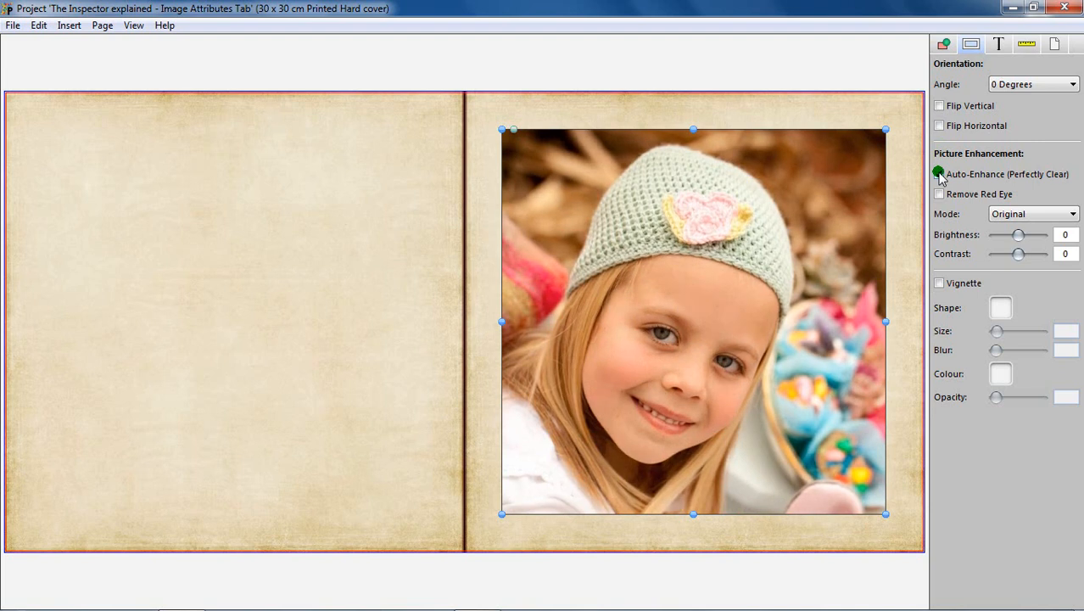
{"action": "left_click", "coordinate": [939, 173]}
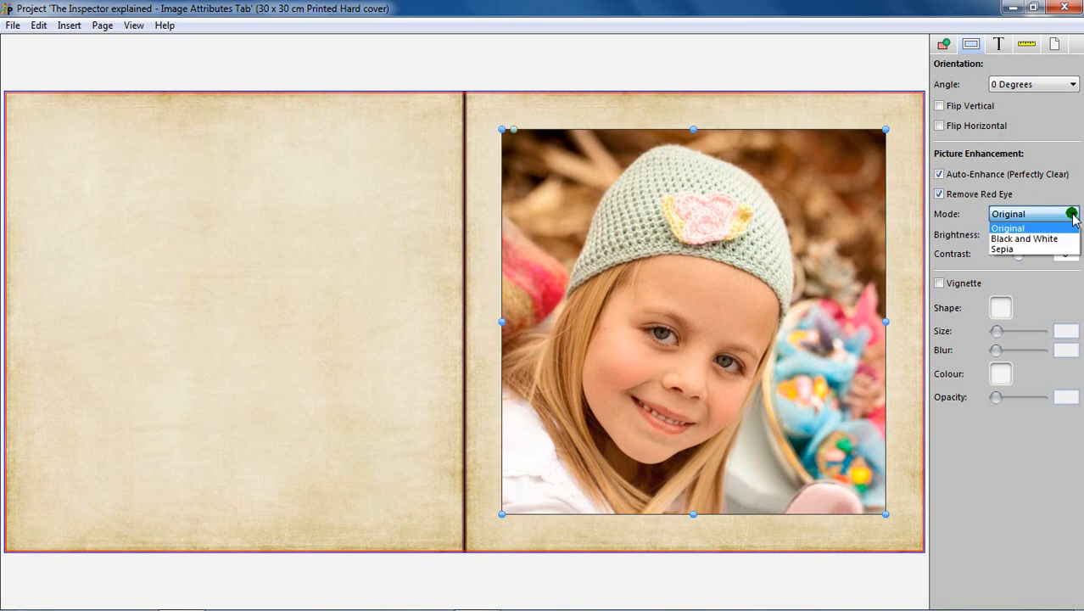
{"action": "mouse_move", "coordinate": [1075, 225]}
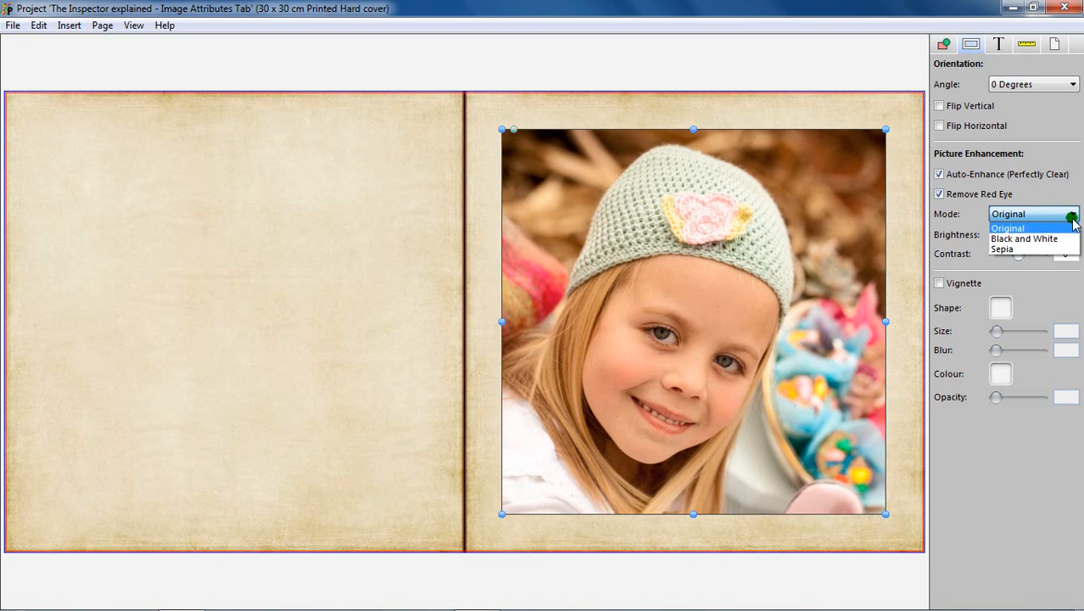
{"action": "left_click", "coordinate": [1025, 237]}
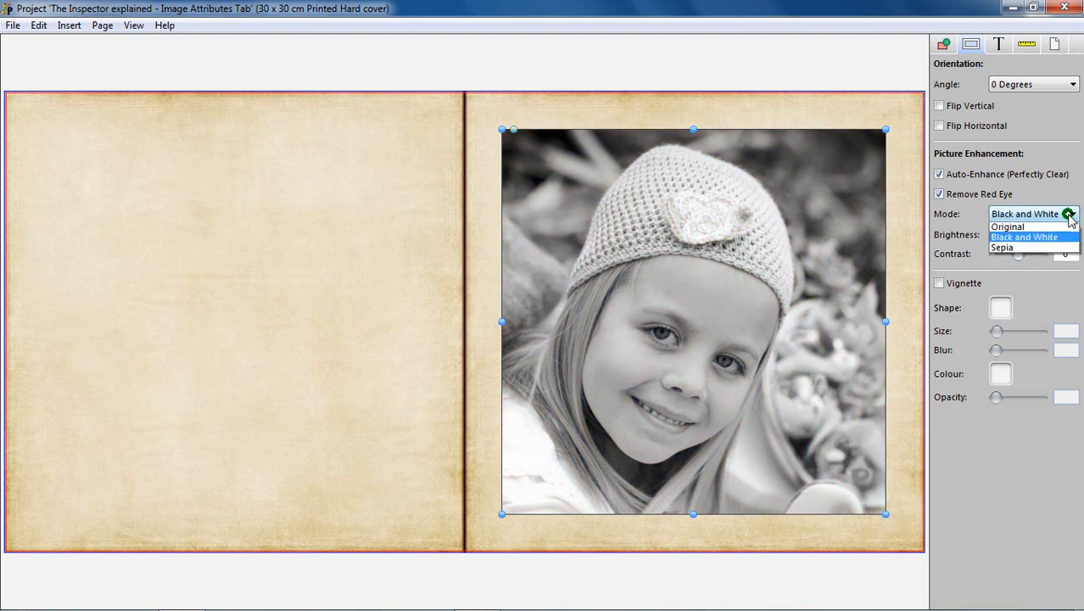
{"action": "left_click", "coordinate": [1002, 248]}
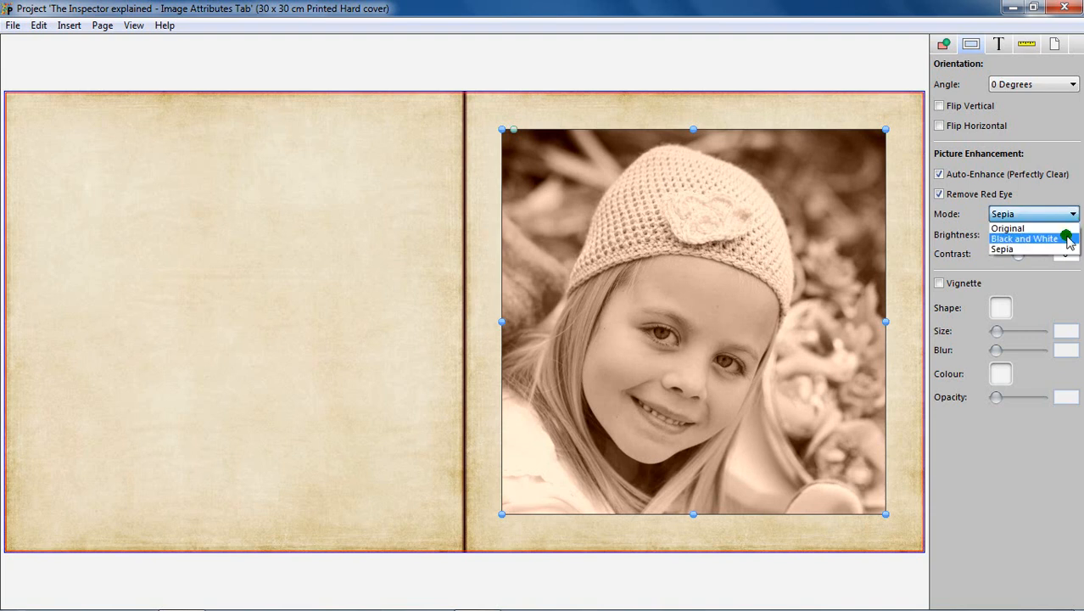
{"action": "left_click", "coordinate": [1024, 238]}
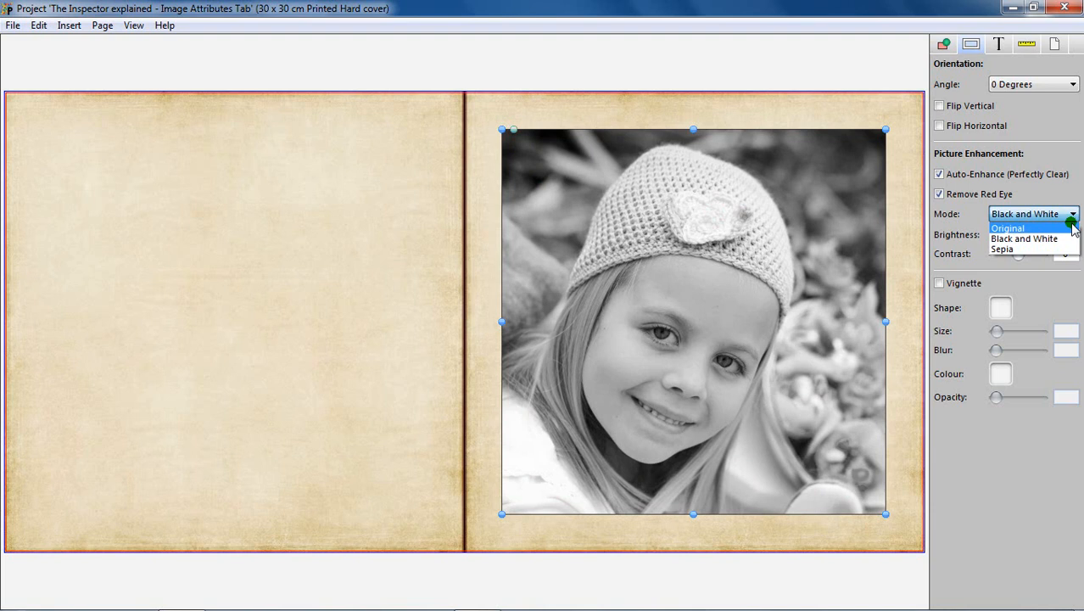
{"action": "left_click", "coordinate": [1006, 228]}
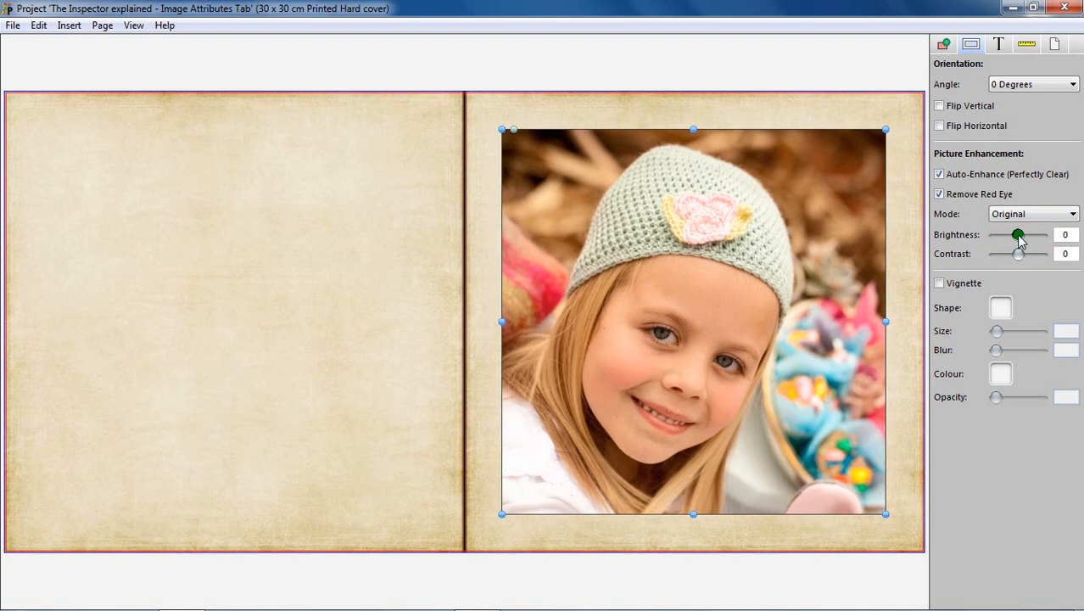
{"action": "left_click_drag", "start_coordinate": [1018, 235], "coordinate": [1017, 235]}
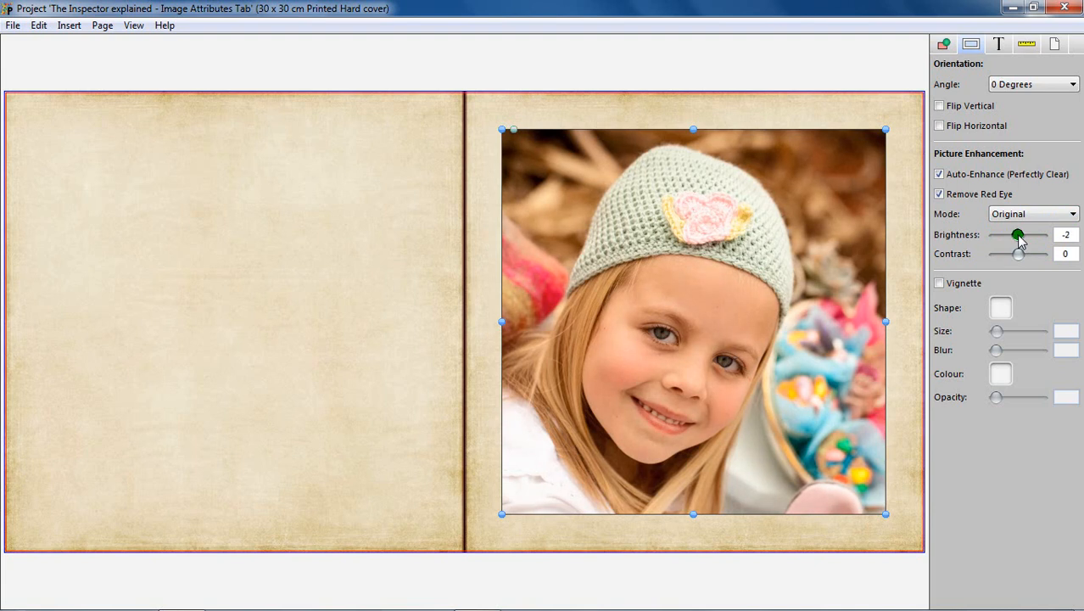
{"action": "left_click_drag", "start_coordinate": [1018, 235], "coordinate": [997, 235]}
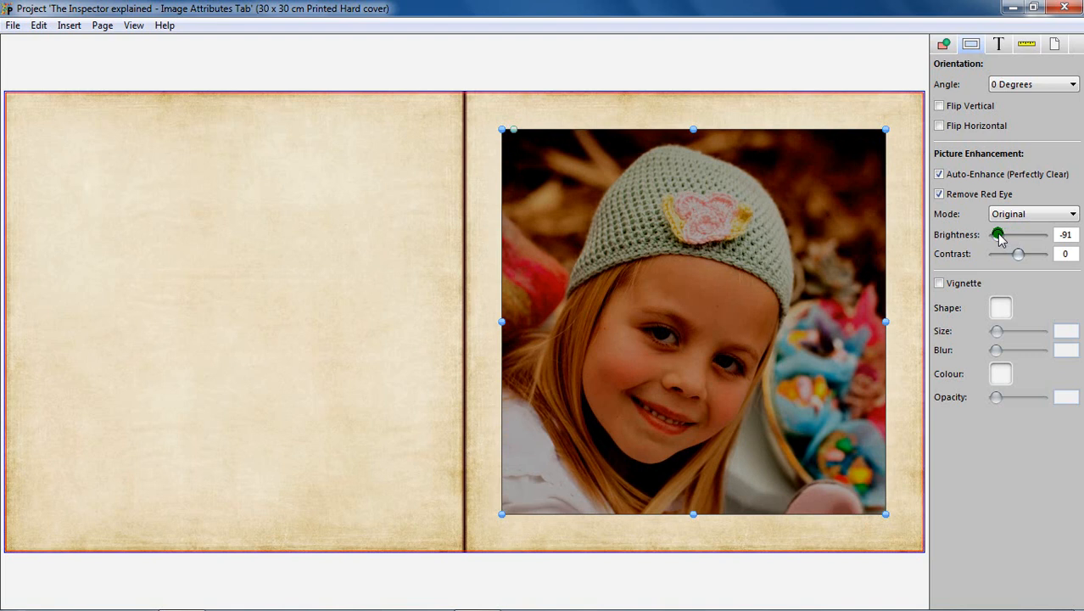
{"action": "left_click_drag", "start_coordinate": [999, 234], "coordinate": [994, 234]}
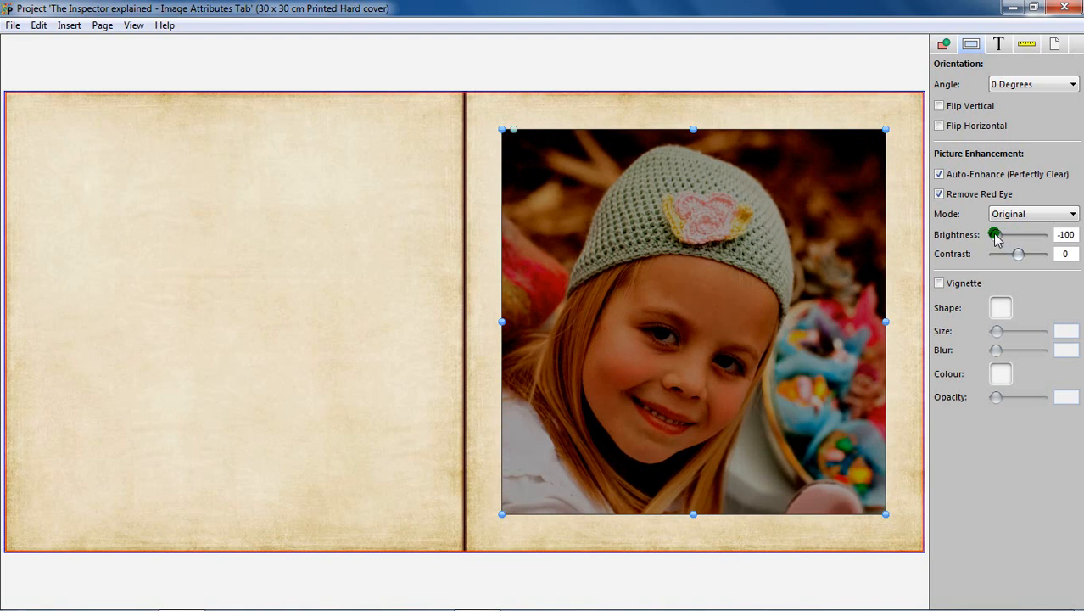
{"action": "left_click_drag", "start_coordinate": [995, 235], "coordinate": [1019, 234]}
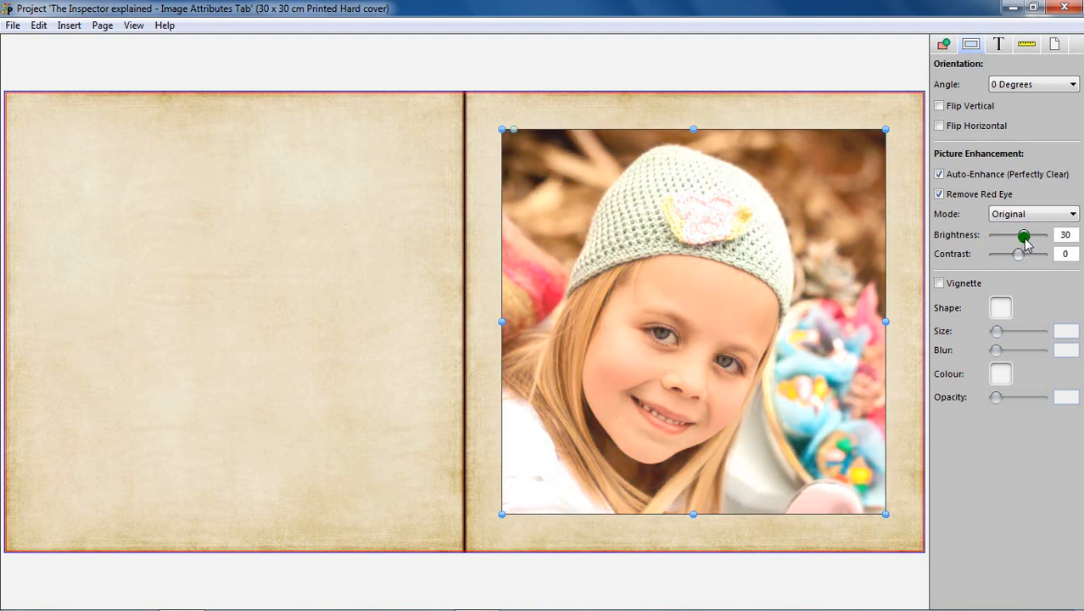
{"action": "left_click_drag", "start_coordinate": [1018, 235], "coordinate": [1044, 235]}
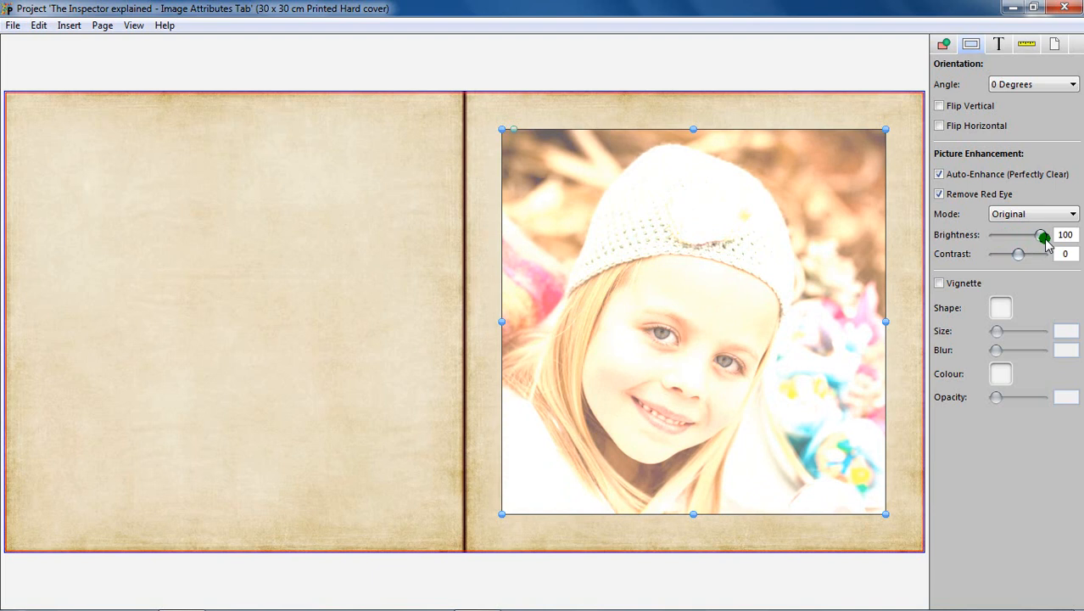
{"action": "triple_click", "coordinate": [1065, 234]}
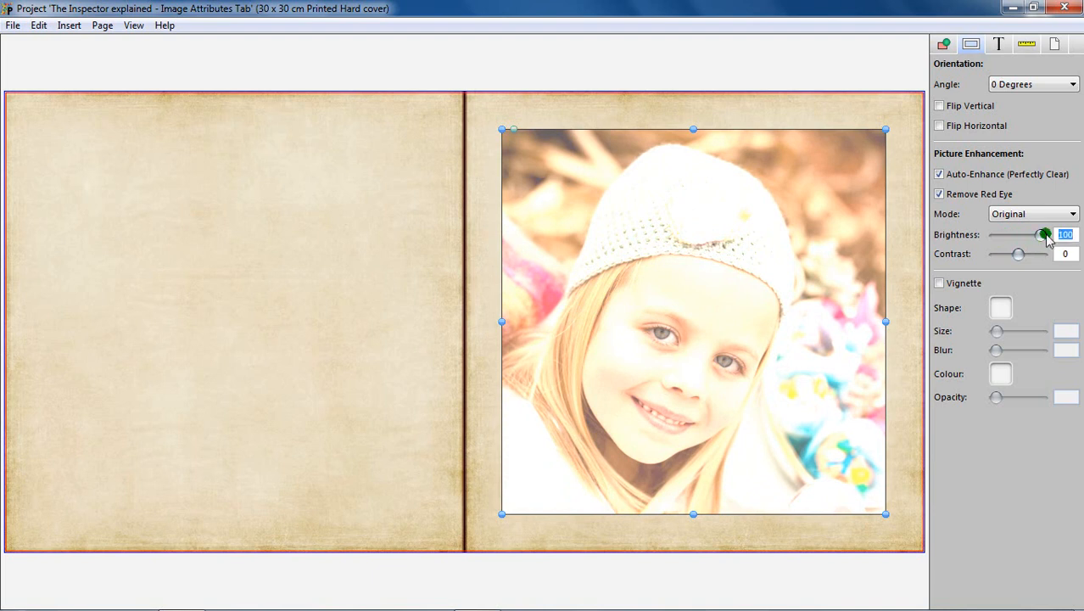
{"action": "left_click_drag", "start_coordinate": [1045, 234], "coordinate": [1017, 234]}
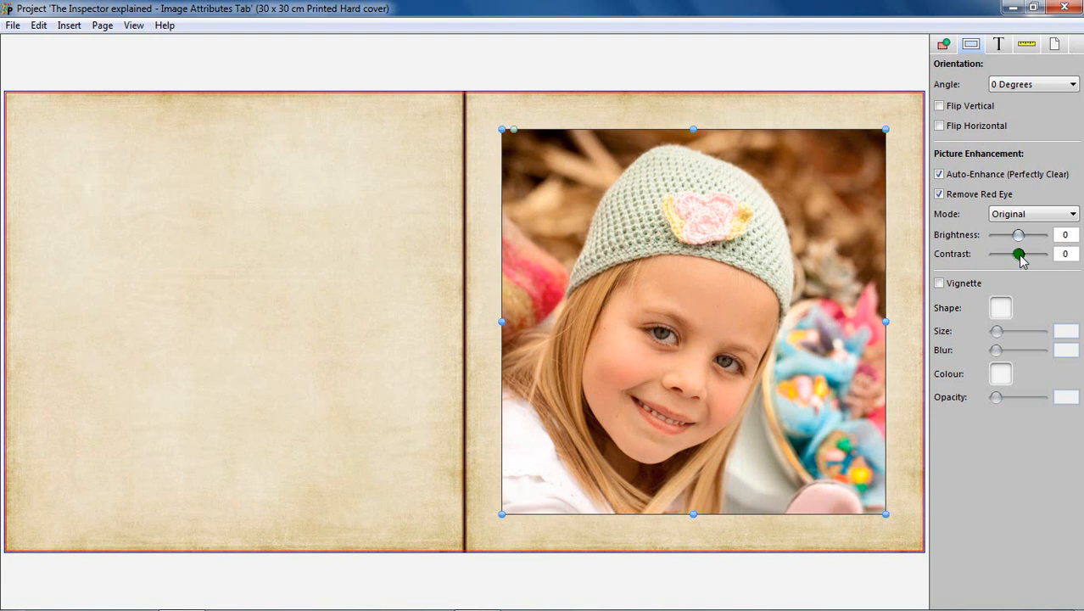
{"action": "left_click_drag", "start_coordinate": [1018, 254], "coordinate": [1021, 254]}
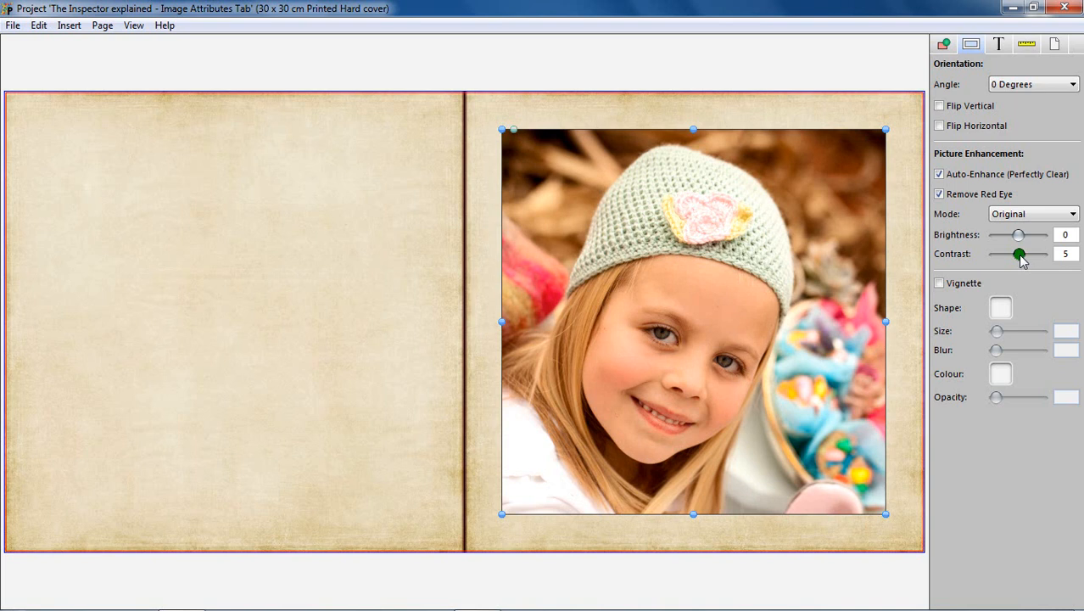
{"action": "left_click_drag", "start_coordinate": [1018, 254], "coordinate": [994, 255]}
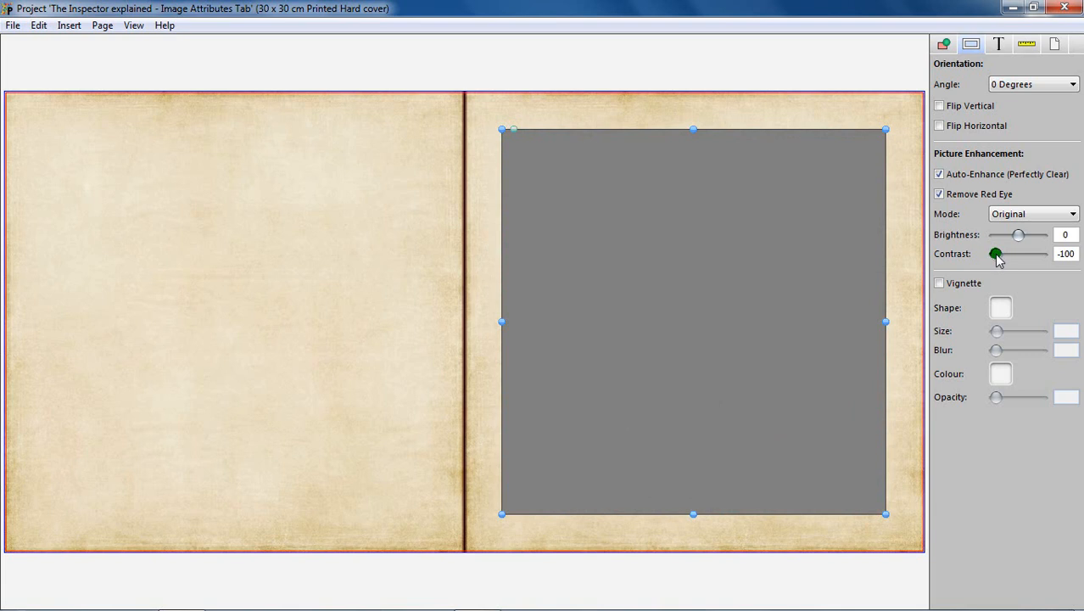
{"action": "left_click_drag", "start_coordinate": [995, 254], "coordinate": [1032, 253]}
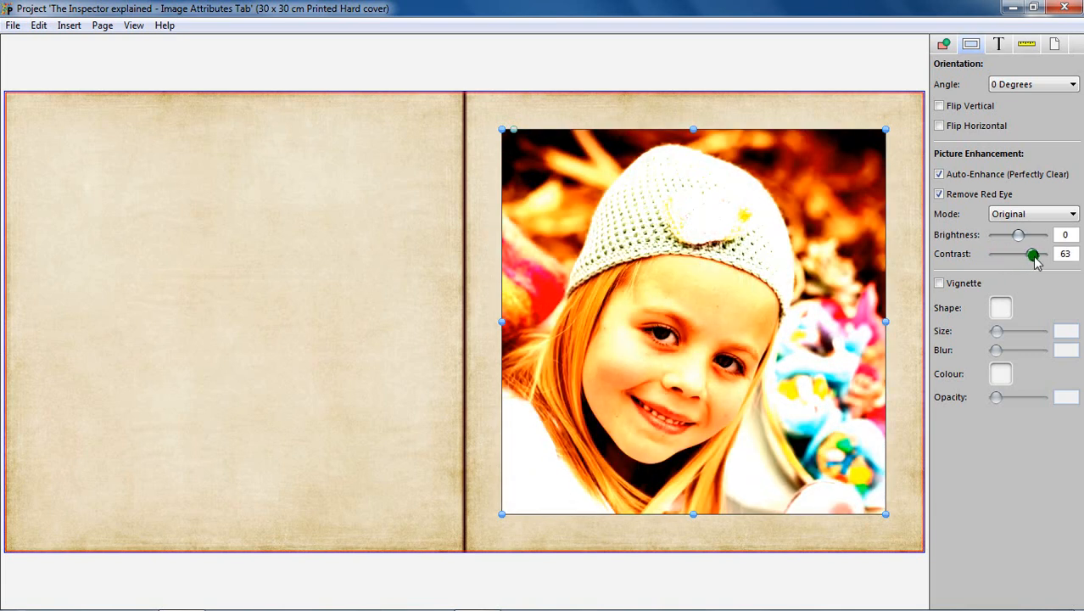
{"action": "left_click_drag", "start_coordinate": [1032, 254], "coordinate": [1067, 254]}
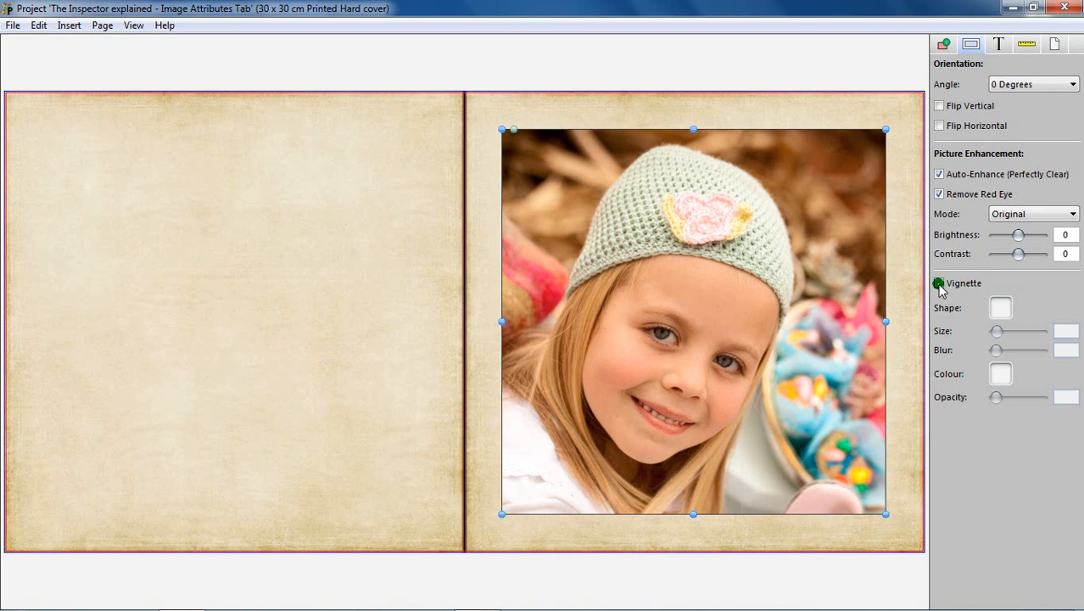
Enable the portrait's vignette and set its Shape to the circle
{"action": "left_click", "coordinate": [938, 282]}
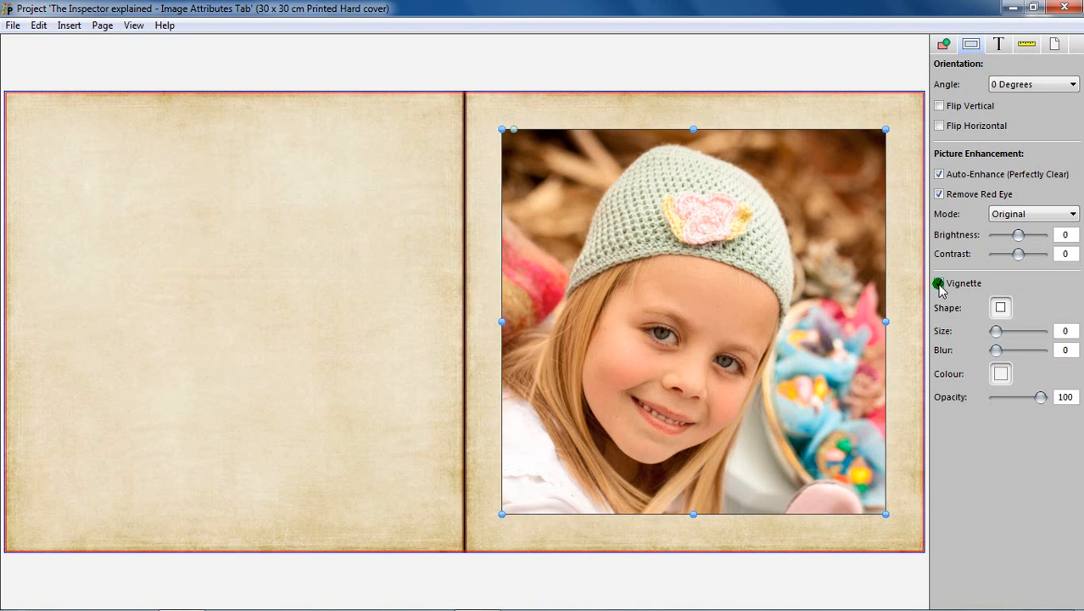
{"action": "left_click", "coordinate": [939, 282]}
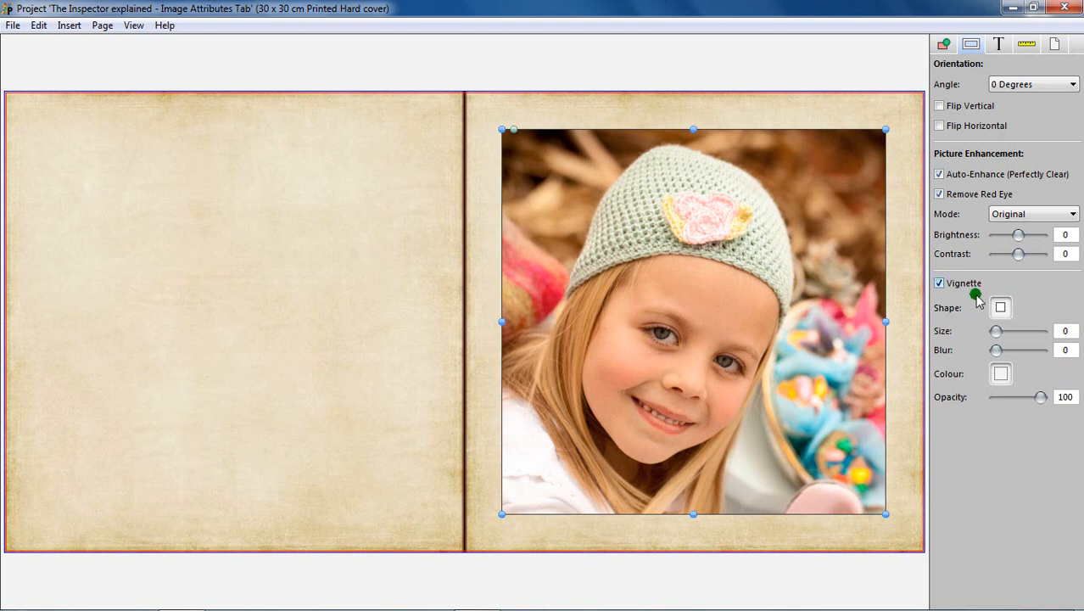
{"action": "left_click", "coordinate": [1000, 308]}
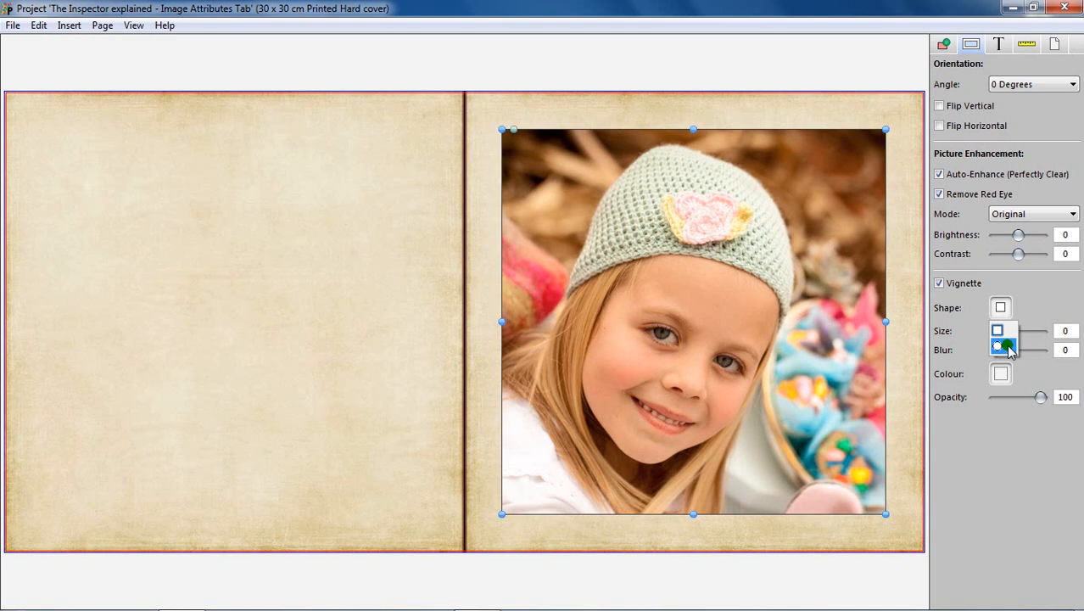
{"action": "left_click", "coordinate": [1000, 308]}
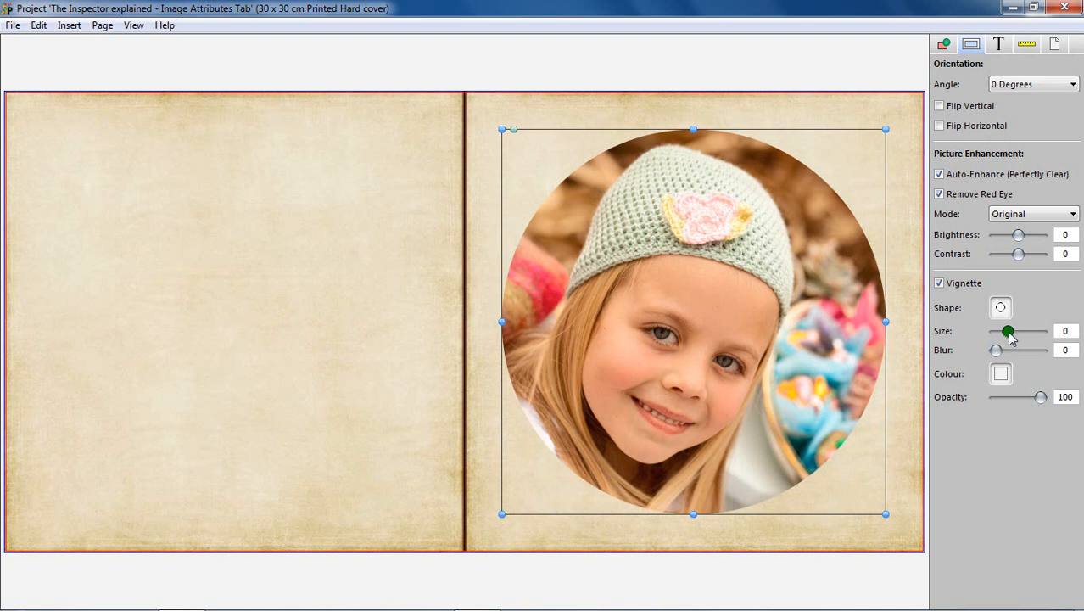
Try different vignette Size values, then leave Size at 0
{"action": "left_click_drag", "start_coordinate": [1008, 332], "coordinate": [1018, 332]}
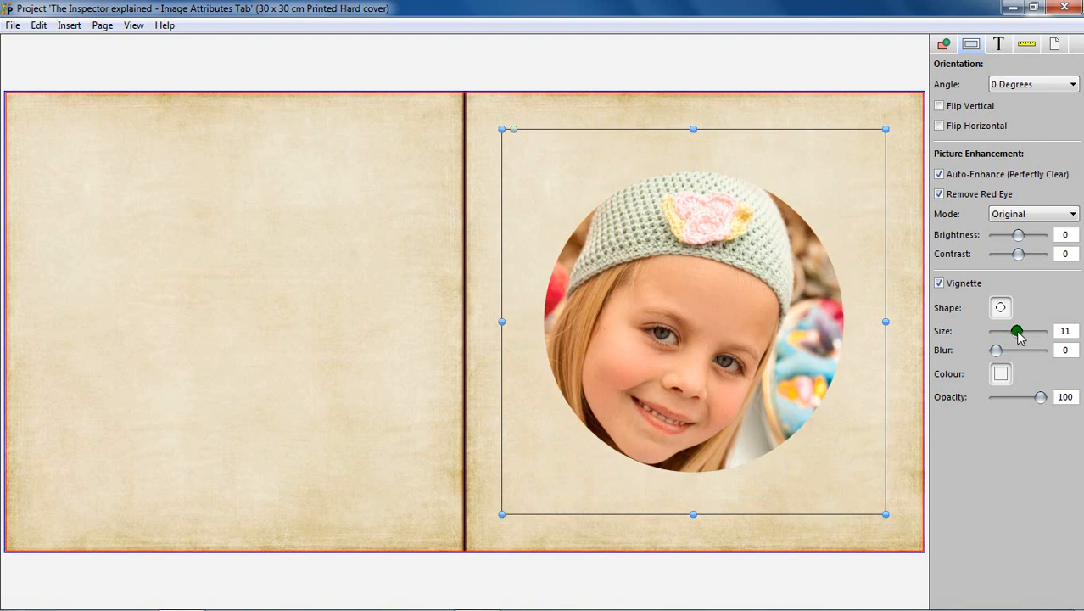
{"action": "left_click_drag", "start_coordinate": [1019, 332], "coordinate": [1027, 331]}
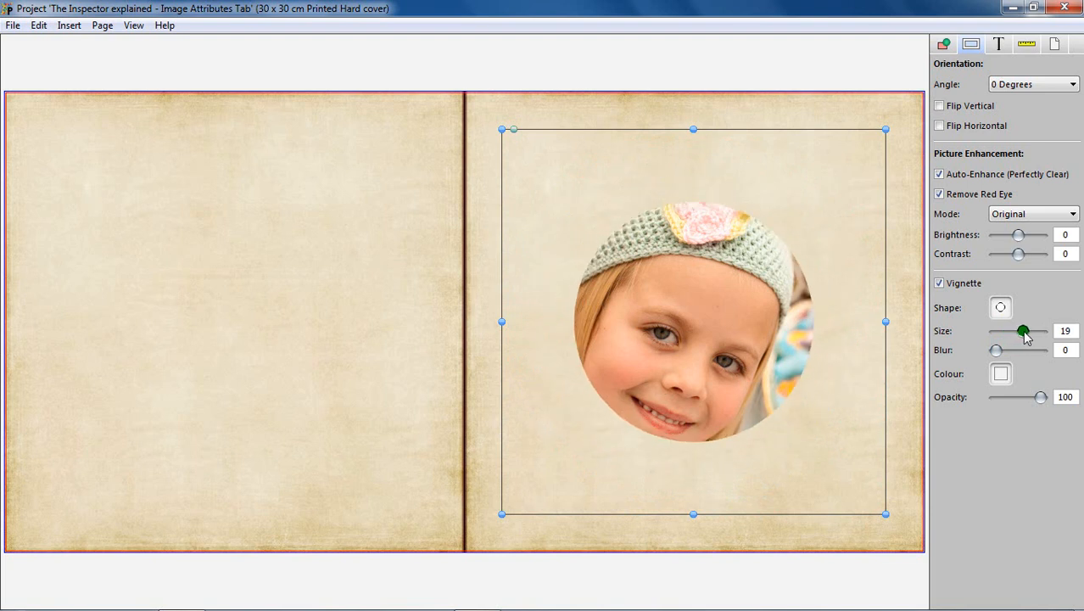
{"action": "left_click_drag", "start_coordinate": [1023, 330], "coordinate": [1013, 330]}
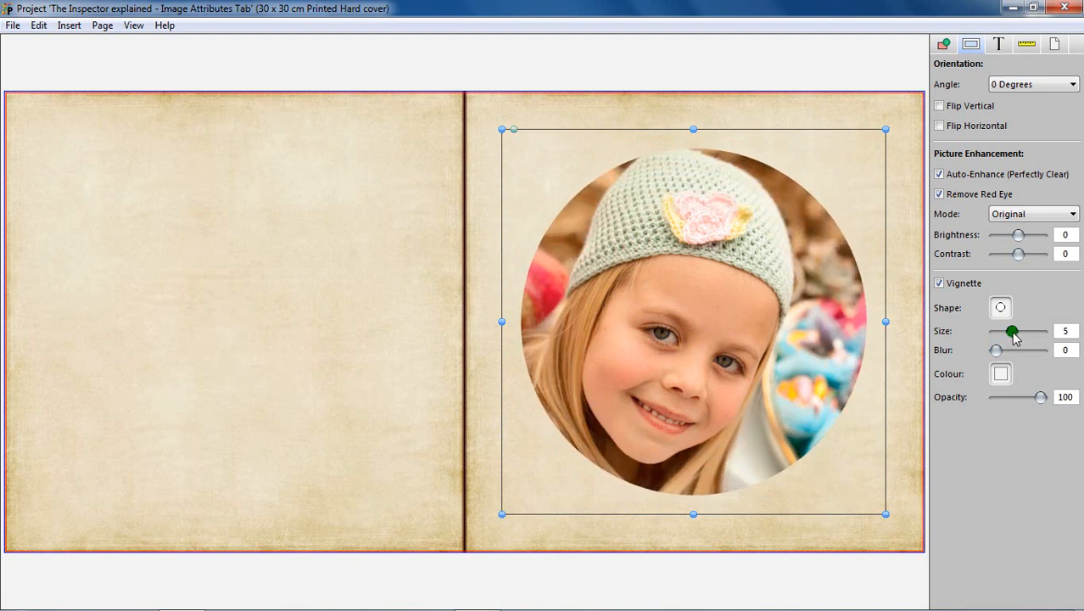
{"action": "left_click_drag", "start_coordinate": [1016, 330], "coordinate": [995, 330]}
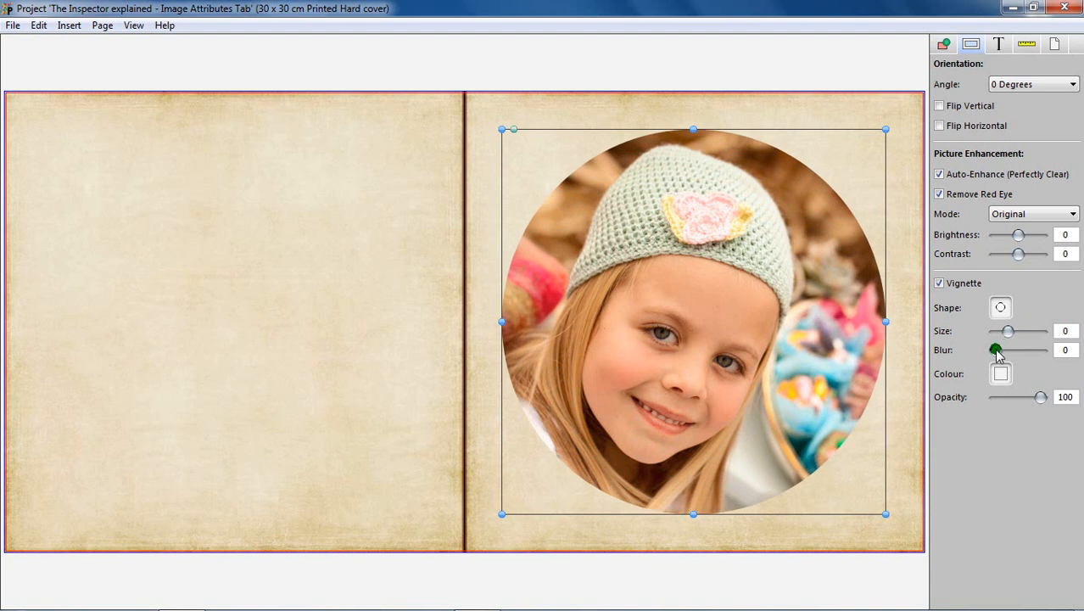
Set the vignette Blur to 16 for softly feathered edges
{"action": "left_click_drag", "start_coordinate": [997, 350], "coordinate": [1015, 351]}
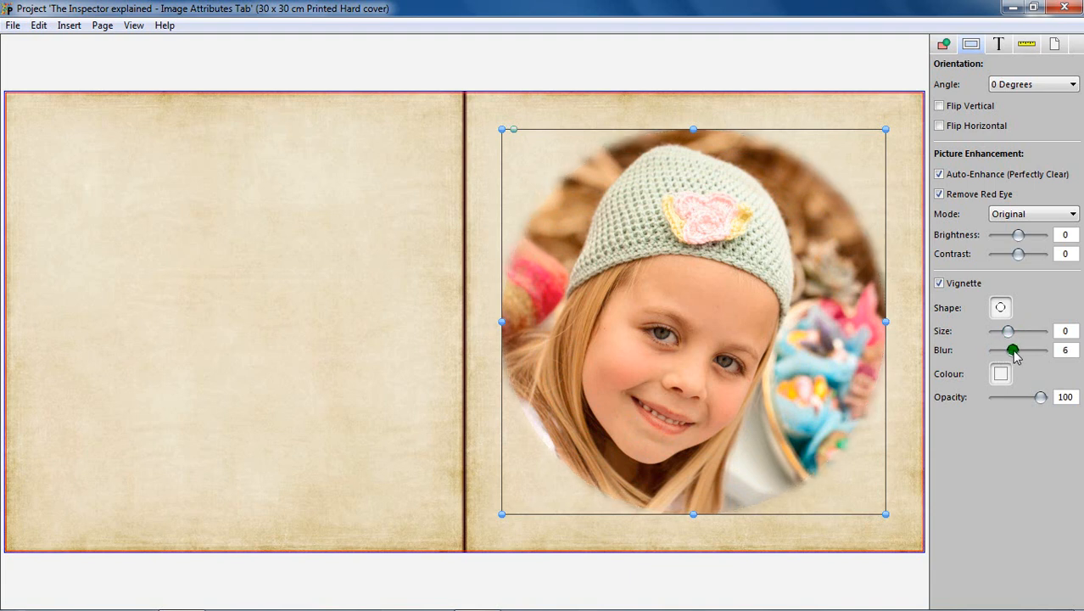
{"action": "left_click_drag", "start_coordinate": [1012, 350], "coordinate": [1051, 350]}
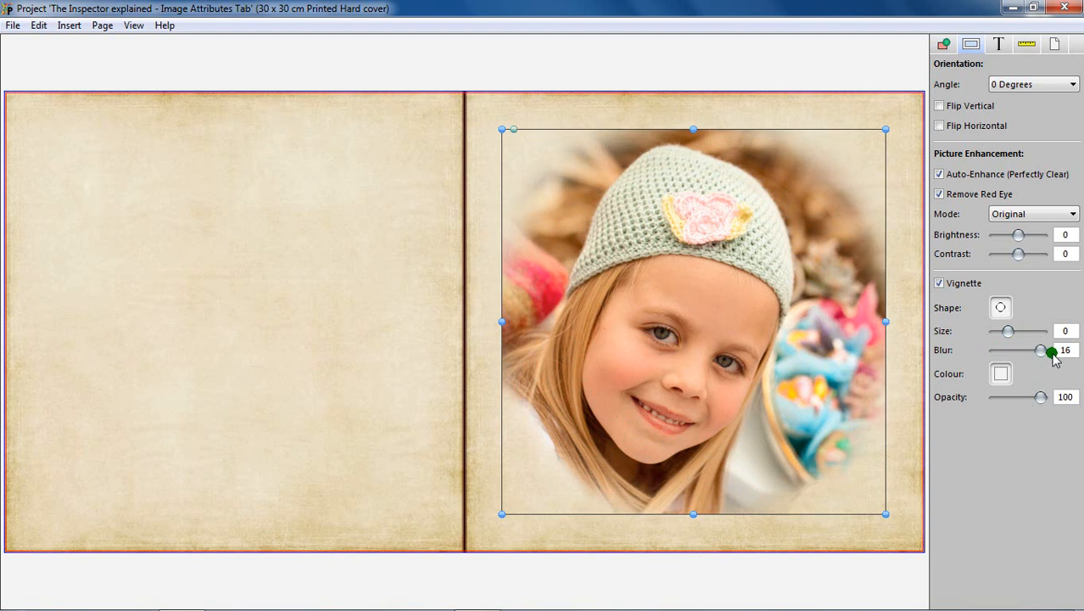
{"action": "left_click_drag", "start_coordinate": [1052, 350], "coordinate": [994, 350]}
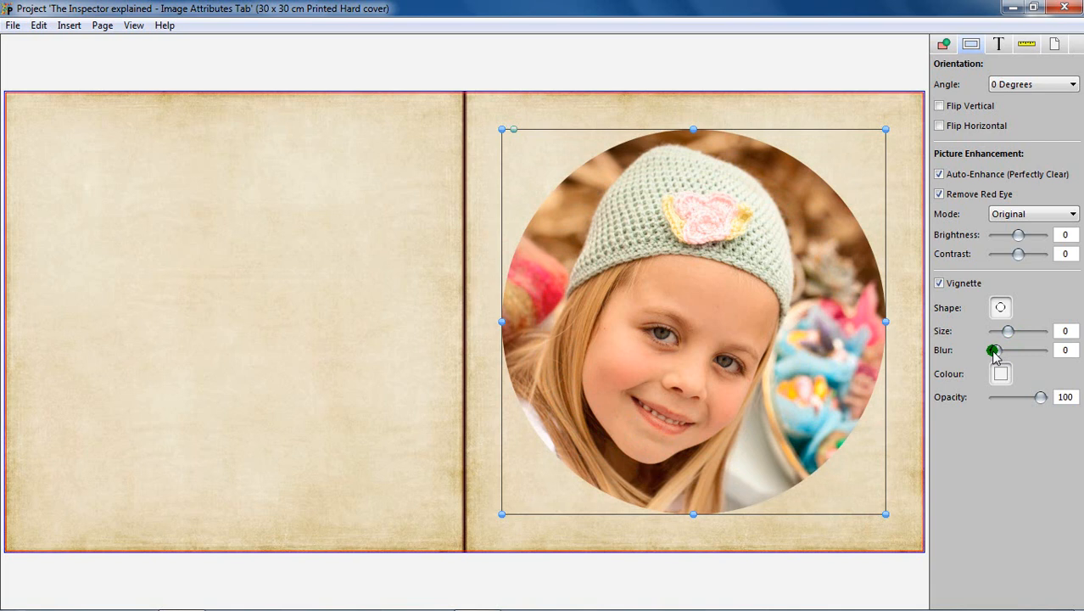
{"action": "left_click_drag", "start_coordinate": [995, 350], "coordinate": [1043, 349]}
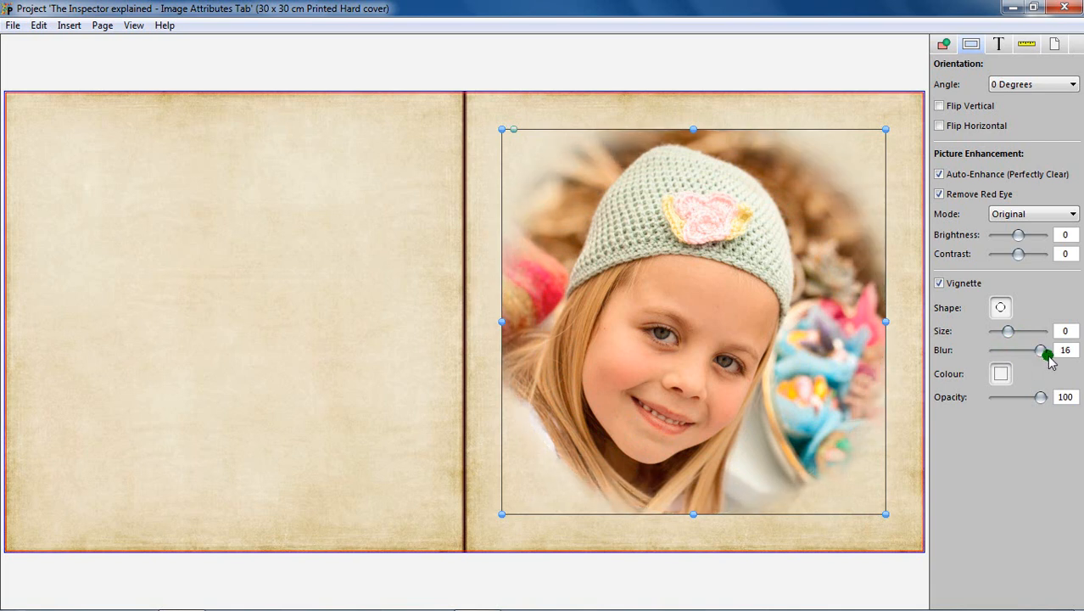
{"action": "left_click", "coordinate": [1001, 373]}
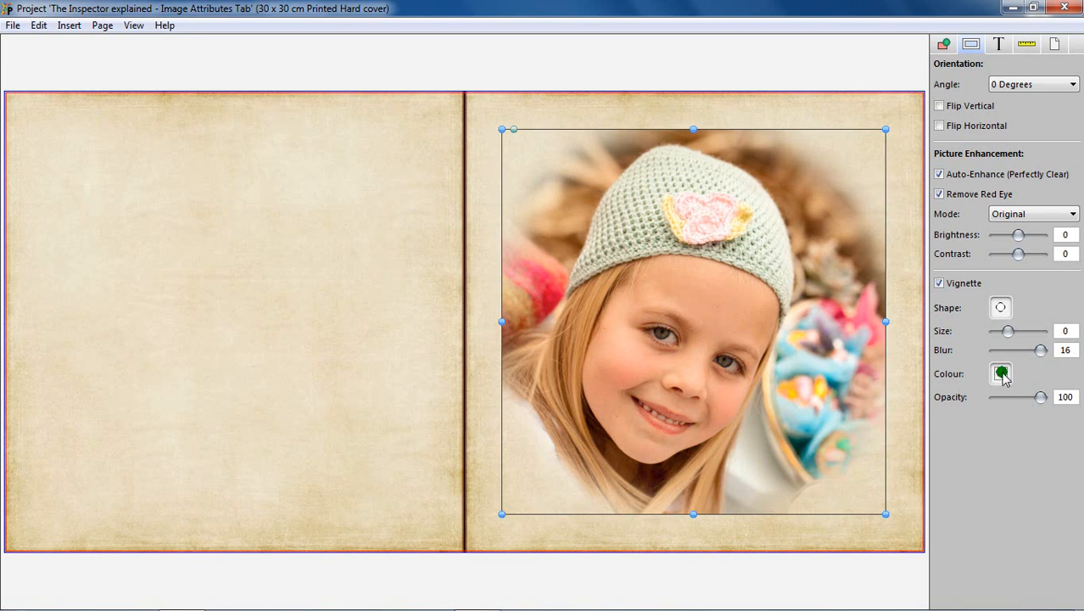
{"action": "left_click", "coordinate": [1000, 373]}
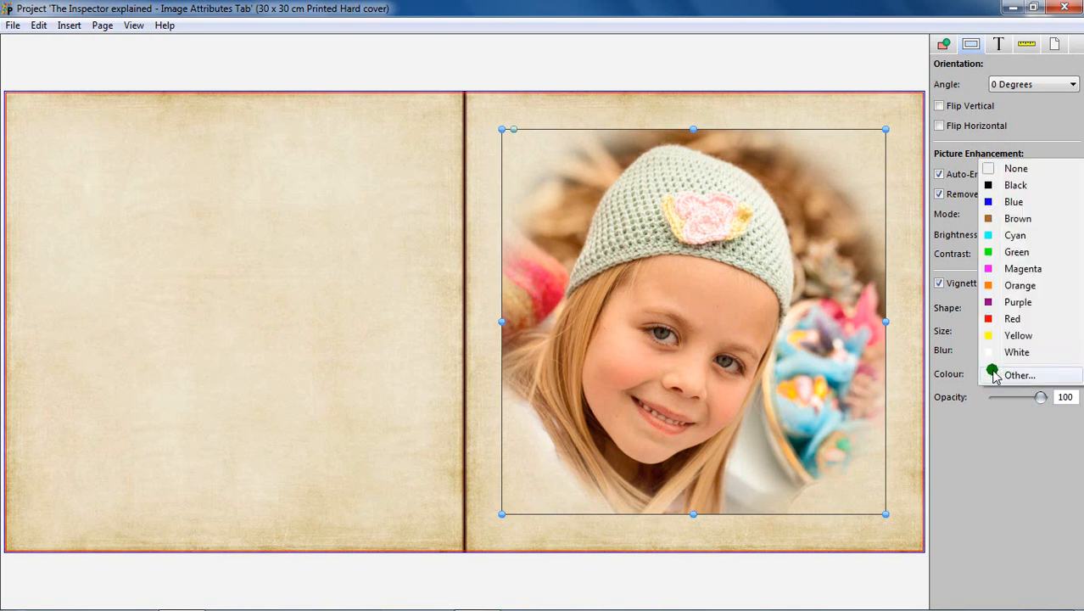
{"action": "left_click", "coordinate": [1018, 375]}
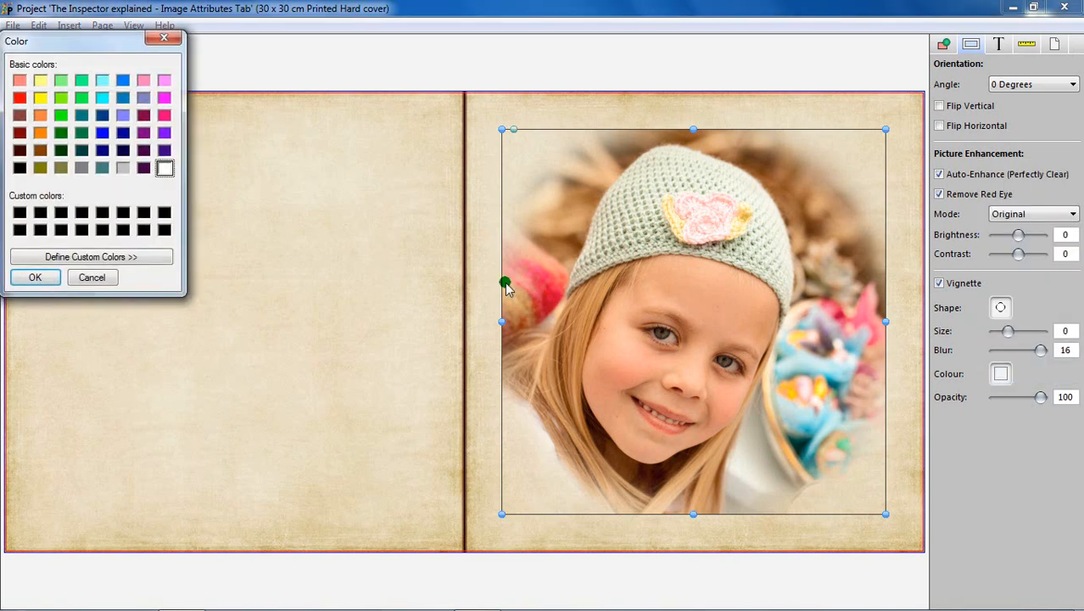
{"action": "left_click", "coordinate": [91, 256]}
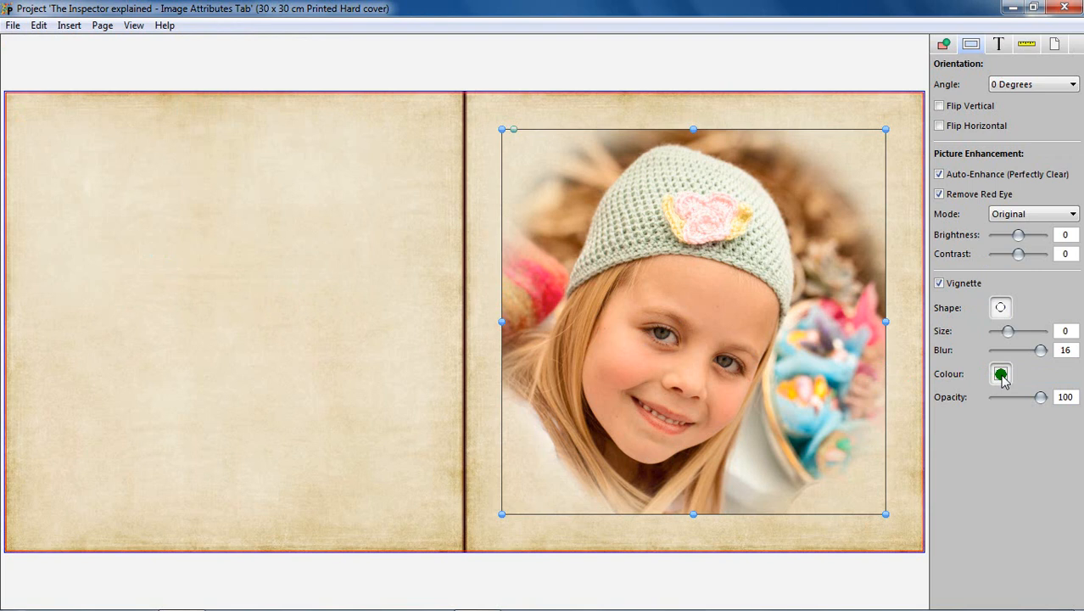
{"action": "left_click", "coordinate": [1000, 374]}
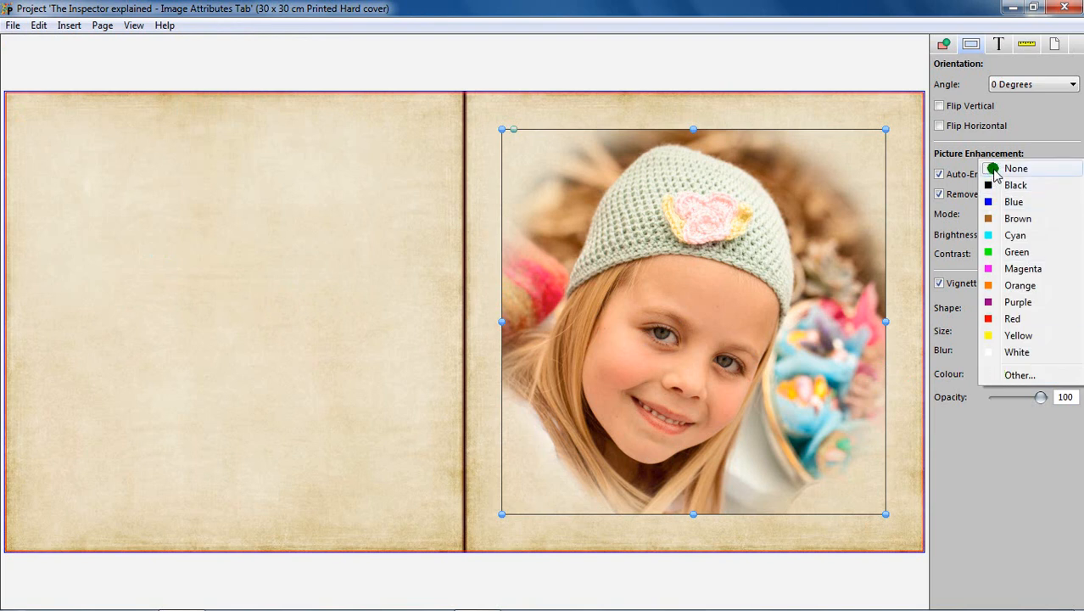
{"action": "left_click", "coordinate": [1015, 168]}
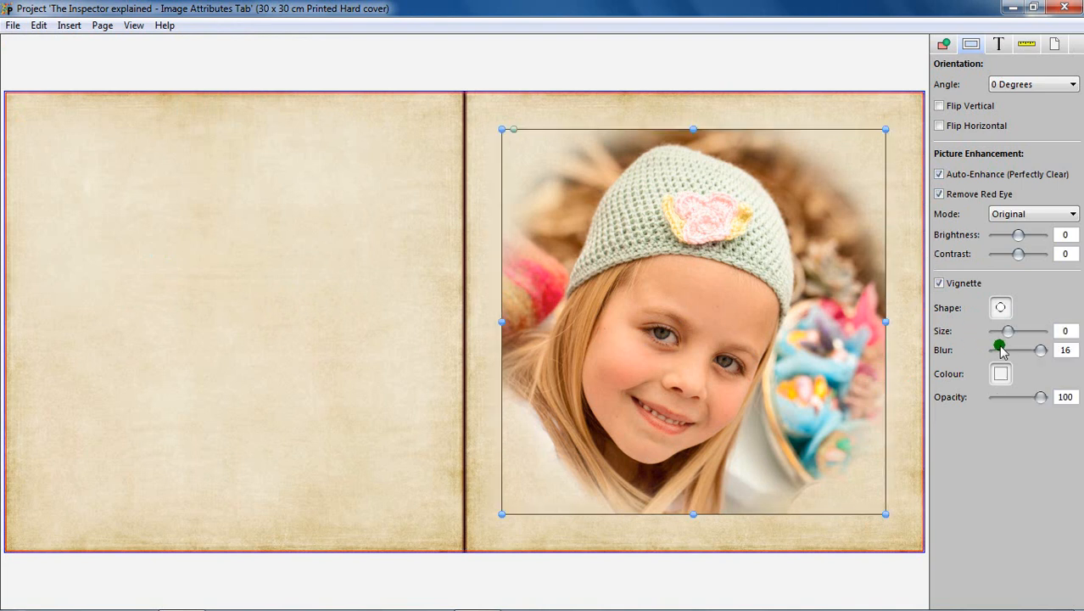
Set the square vignette to Size 6, glance at the frame tab, and set Blur to 0
{"action": "left_click_drag", "start_coordinate": [1008, 331], "coordinate": [1013, 331]}
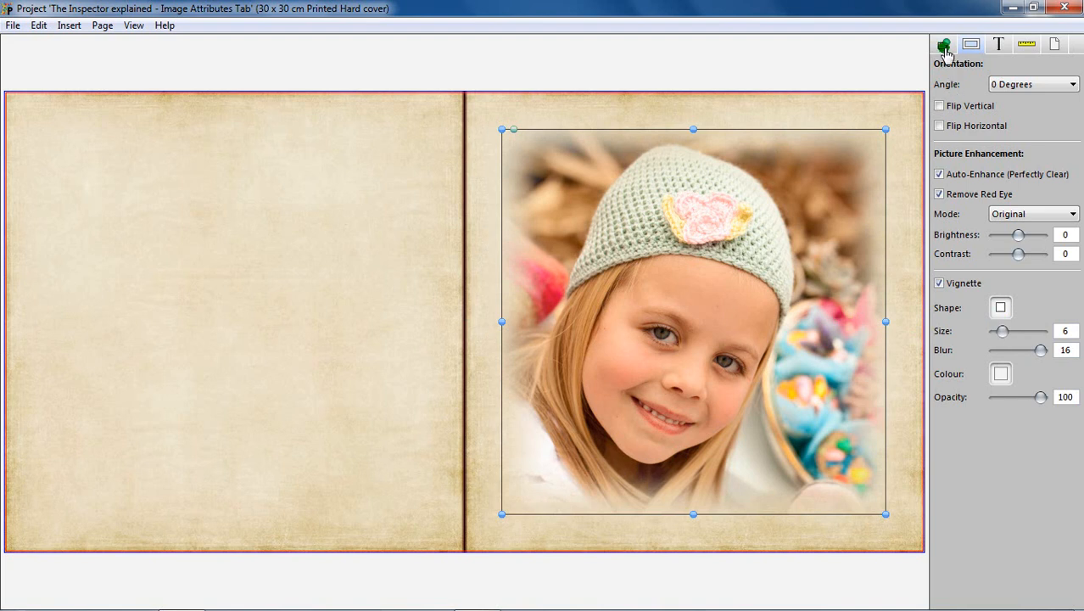
{"action": "left_click", "coordinate": [971, 44]}
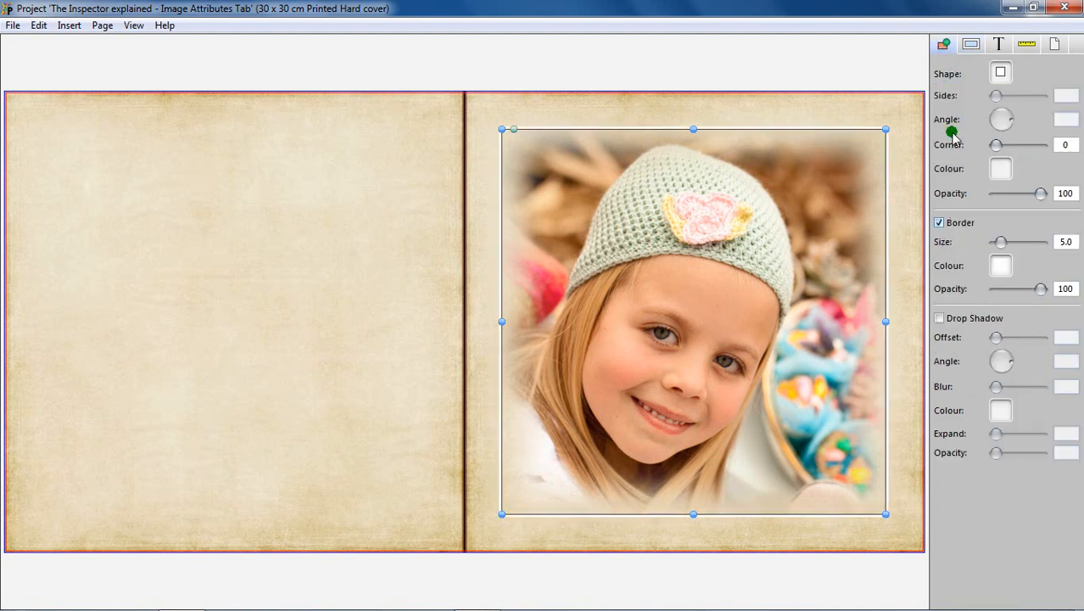
{"action": "left_click", "coordinate": [970, 43]}
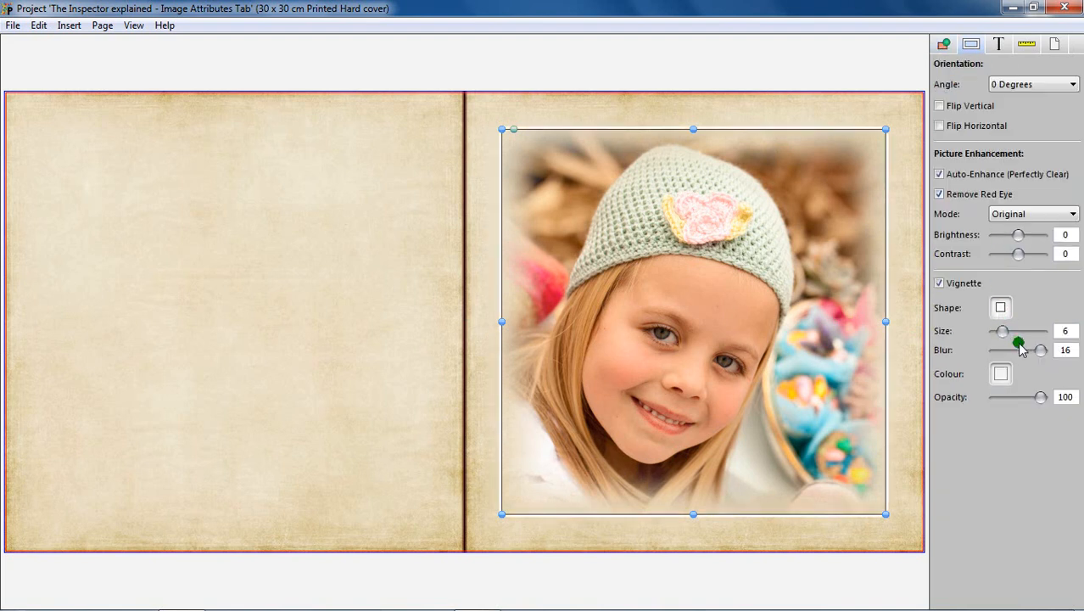
{"action": "left_click_drag", "start_coordinate": [1020, 349], "coordinate": [992, 349]}
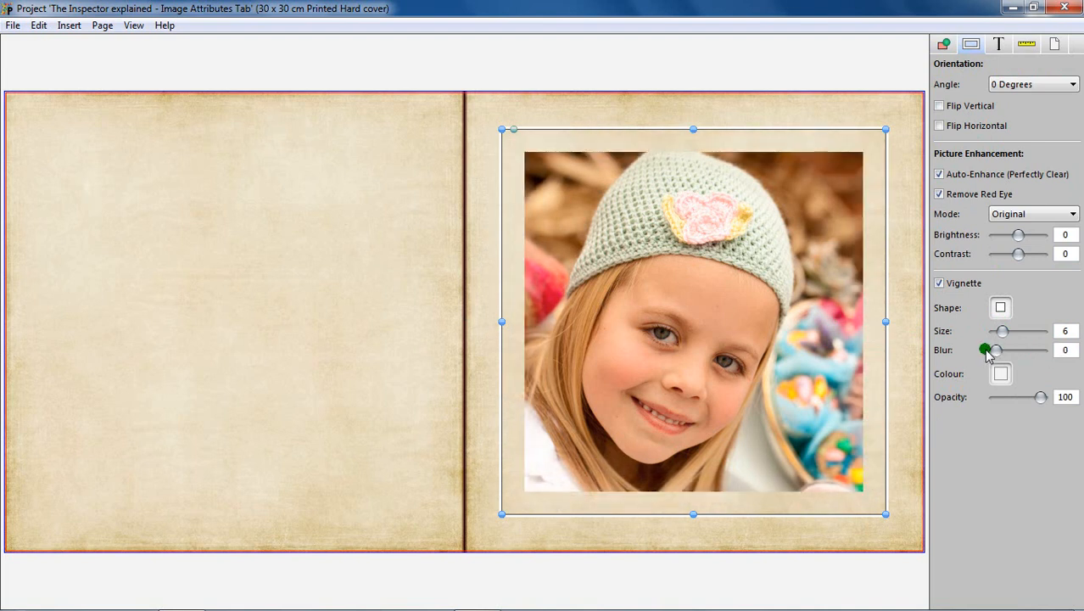